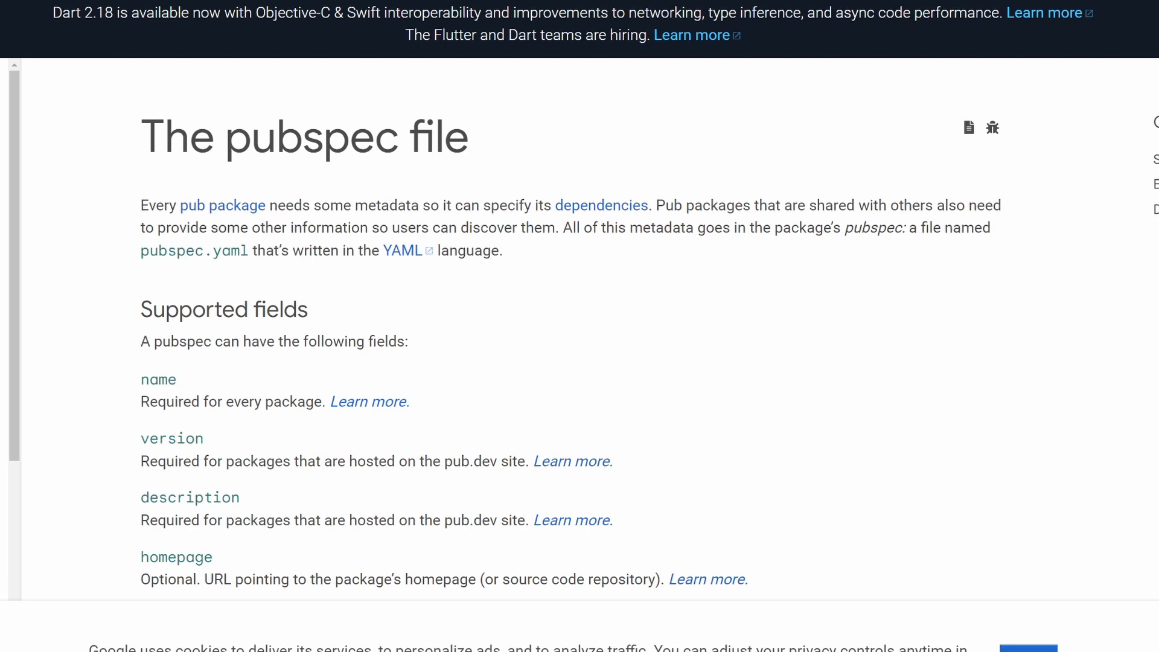
mouse_move(1097, 421)
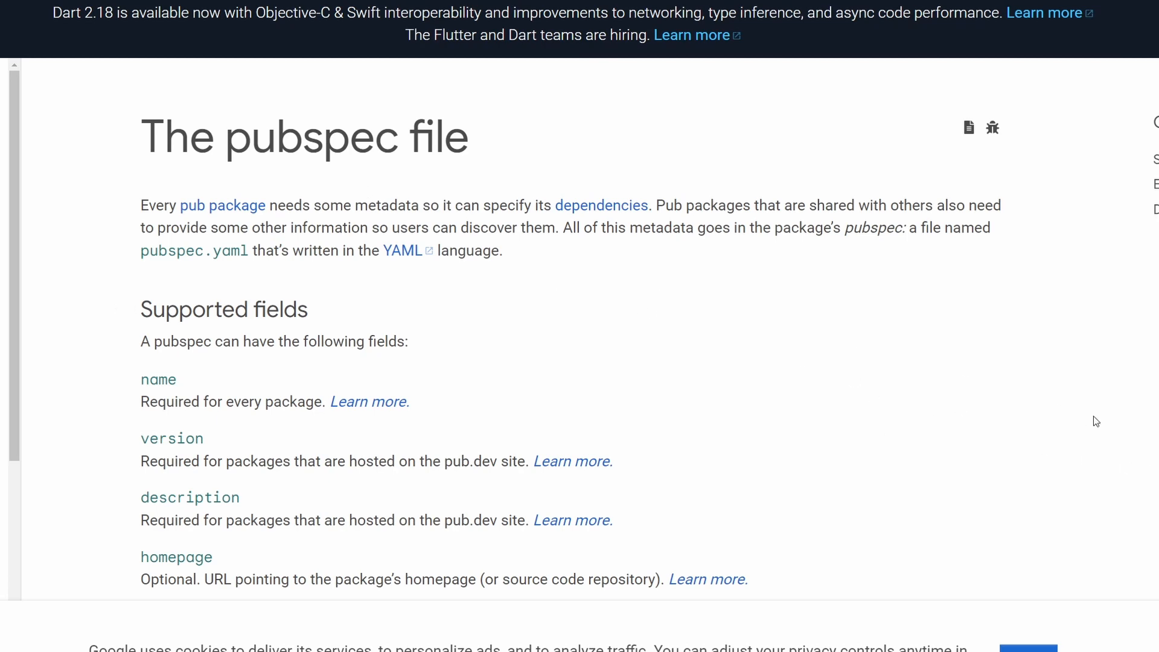
Scroll the pubspec documentation down to the Executables section.
scroll("down", 3)
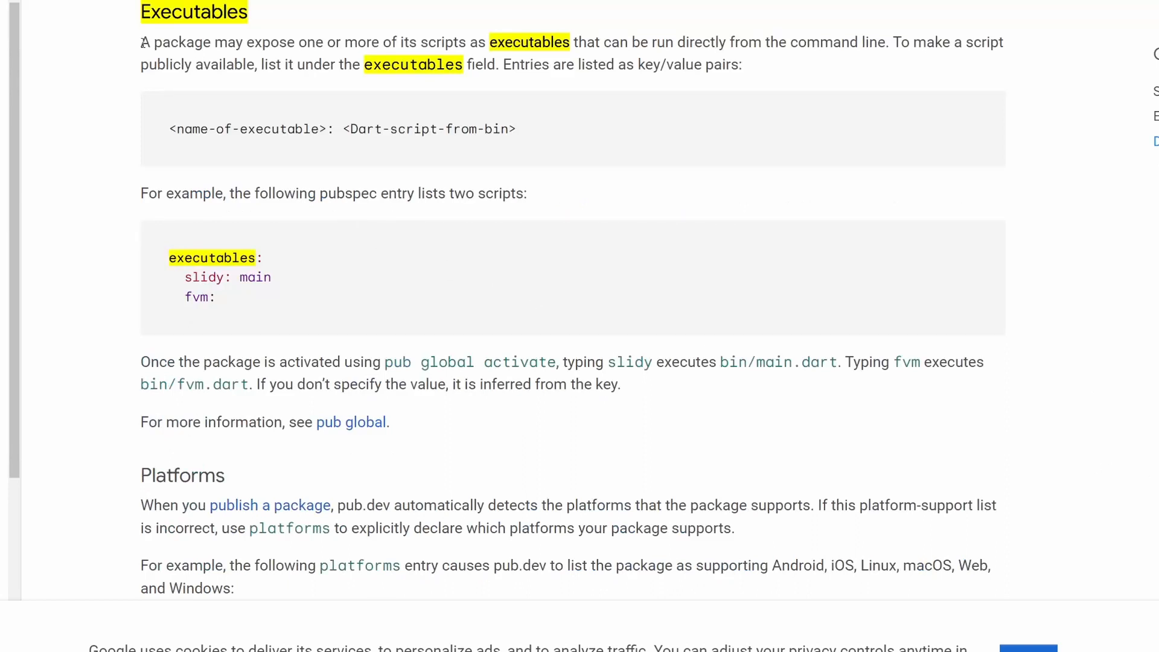
mouse_move(142, 54)
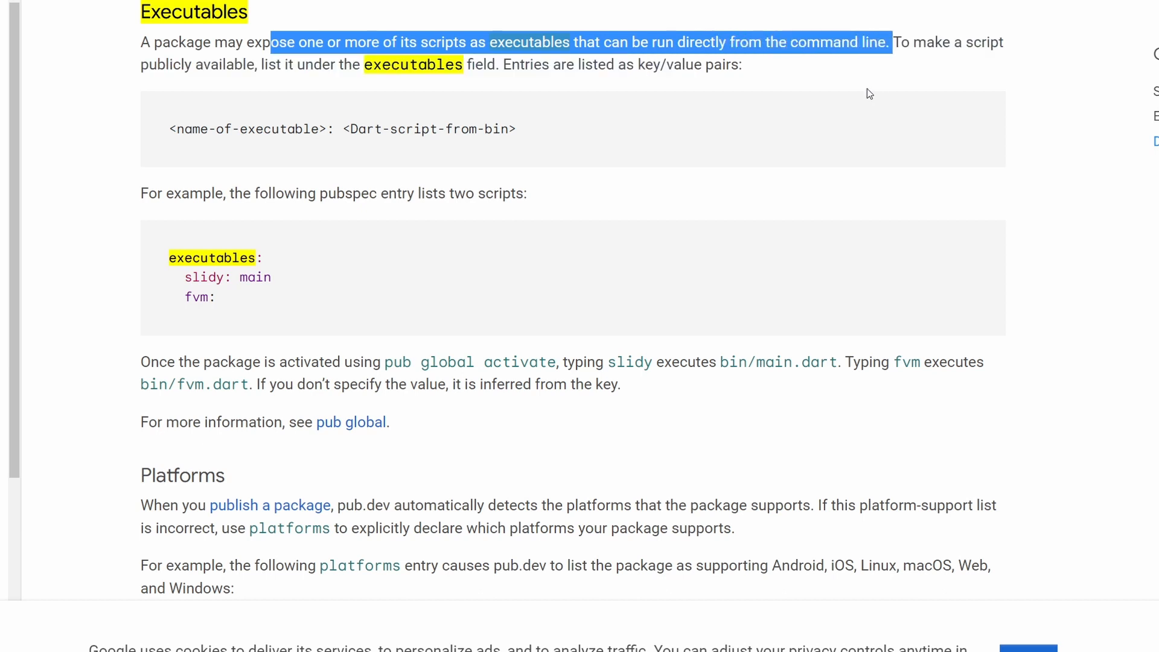
mouse_move(826, 86)
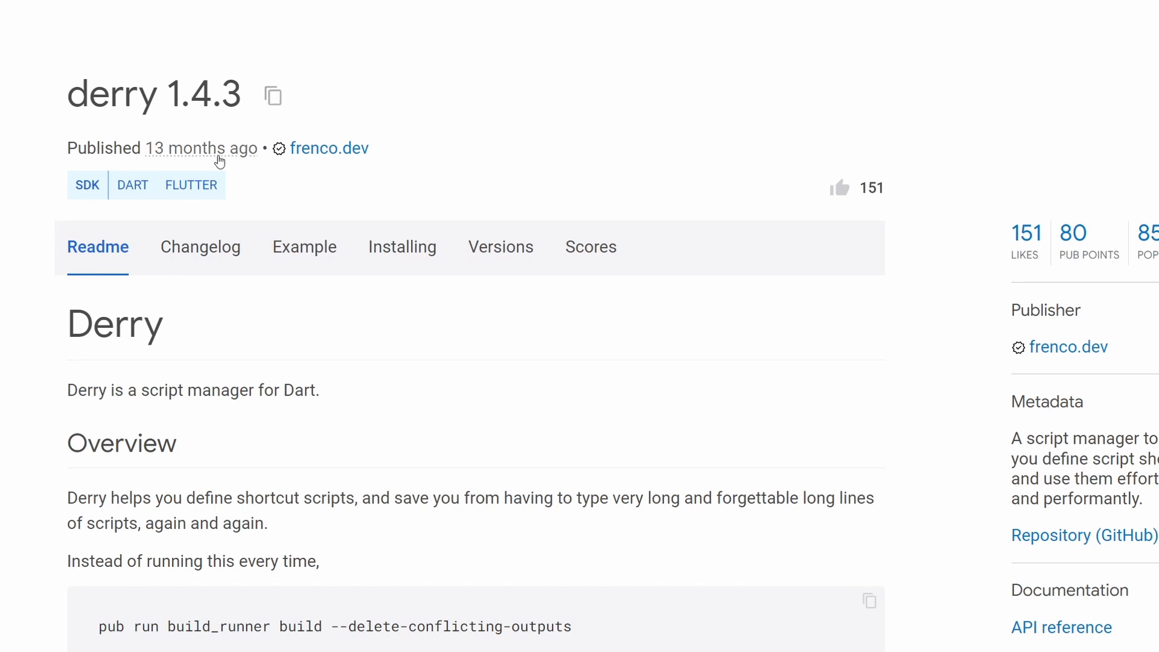
mouse_move(201, 148)
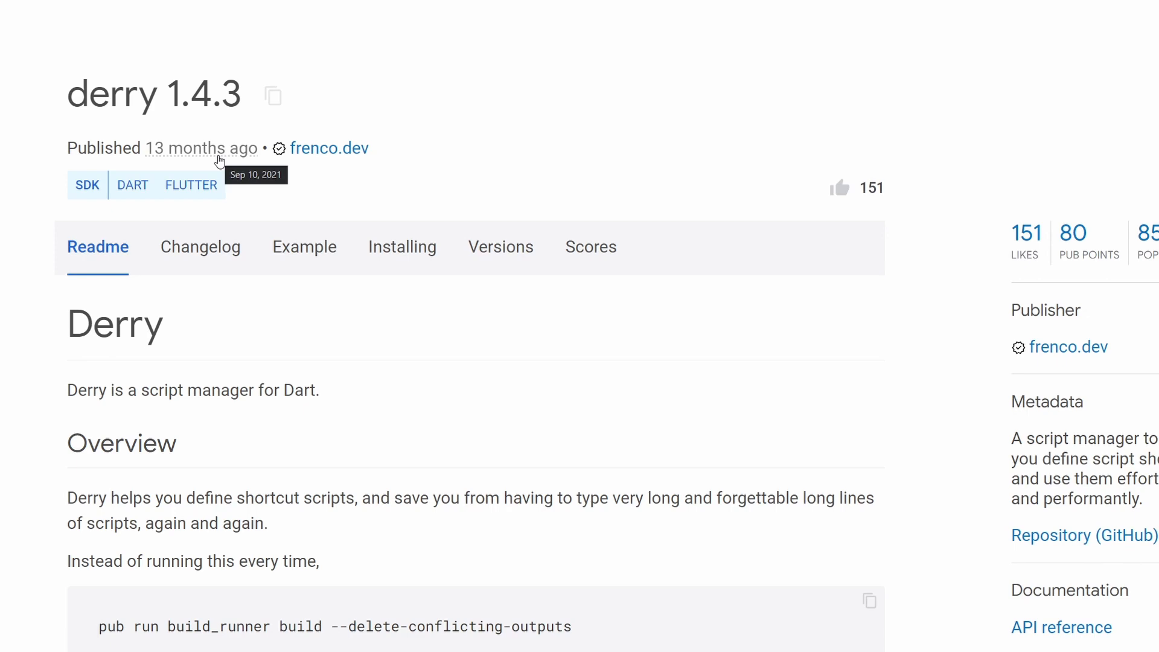
scroll("down", 3)
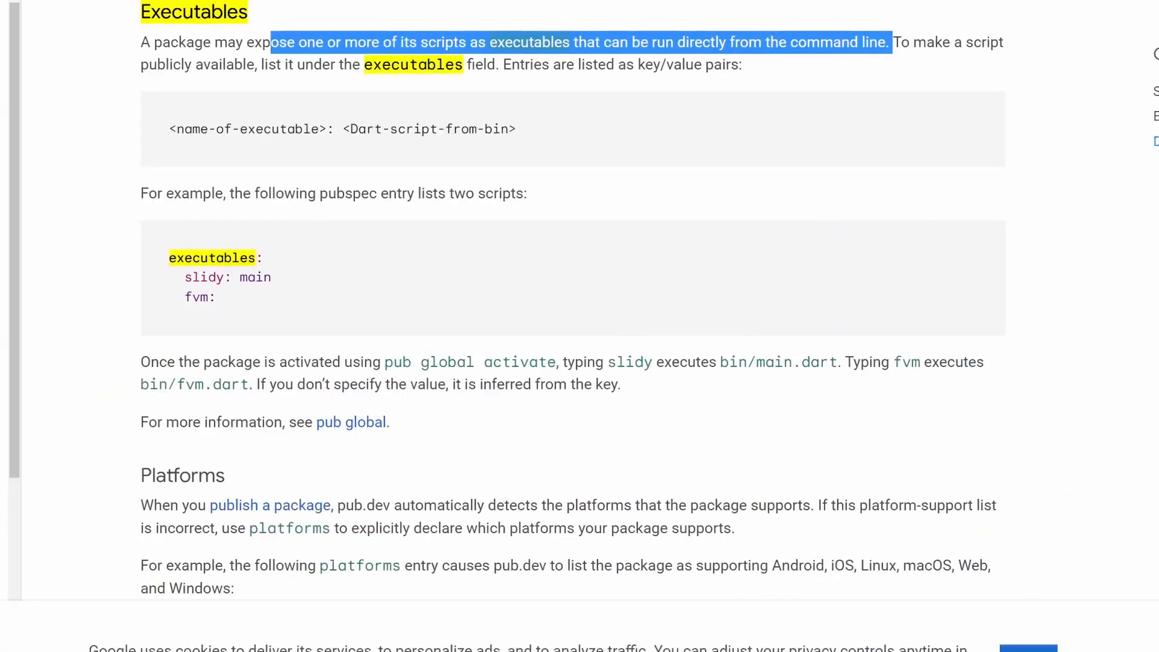
mouse_move(331, 86)
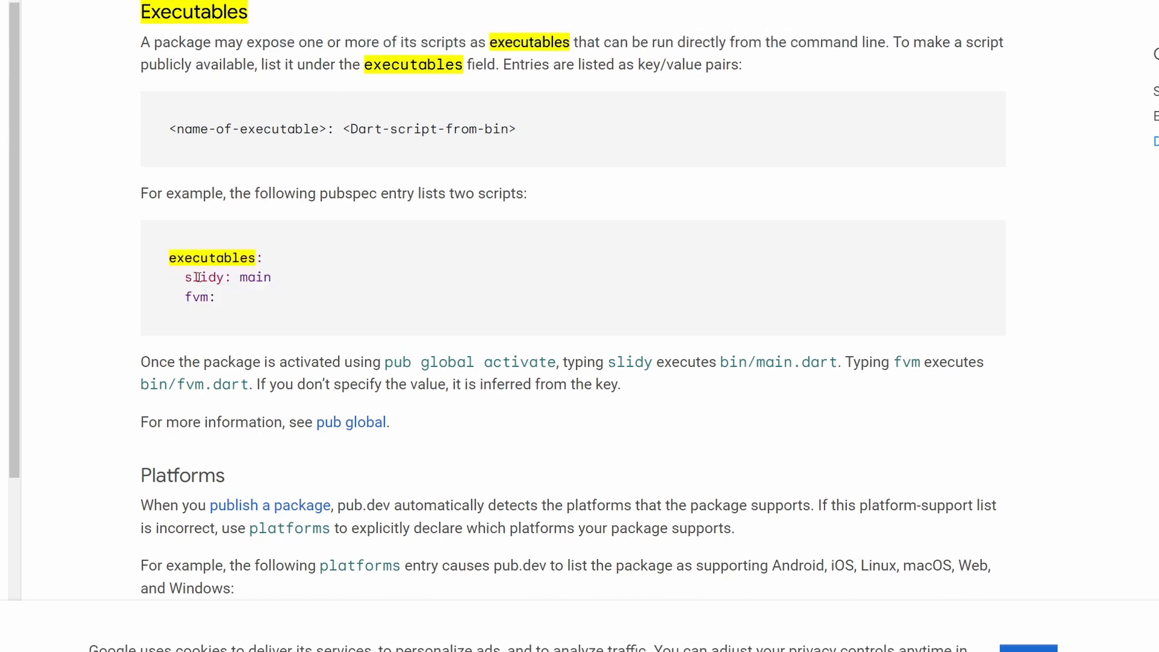
mouse_move(323, 272)
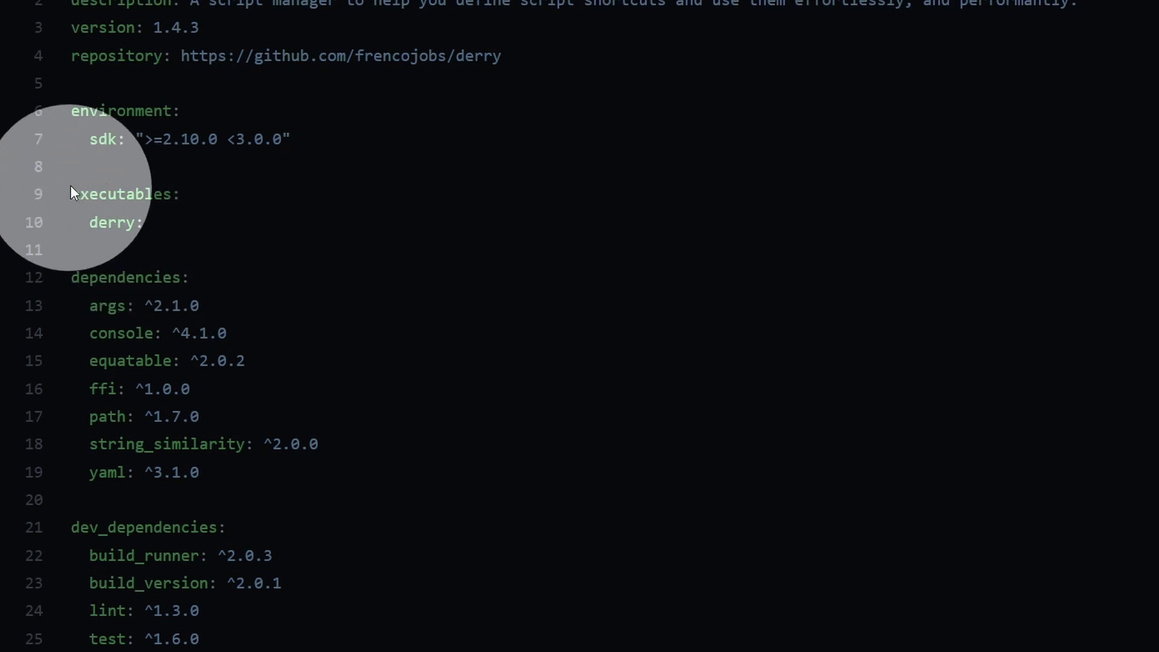
mouse_move(114, 307)
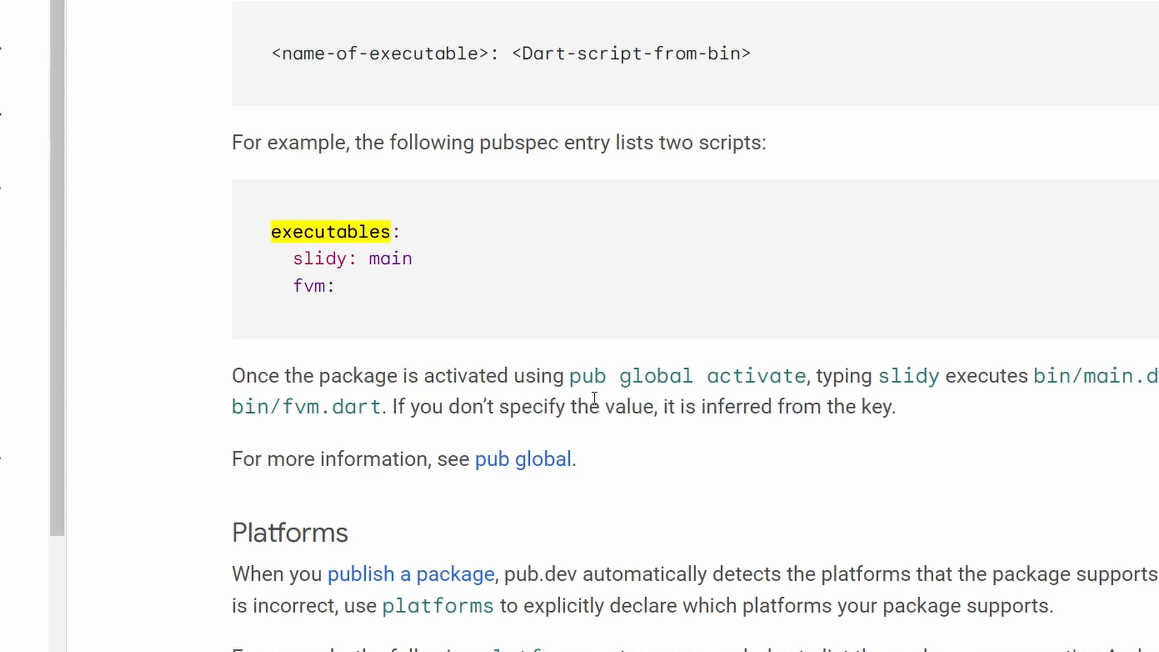
double_click(251, 406)
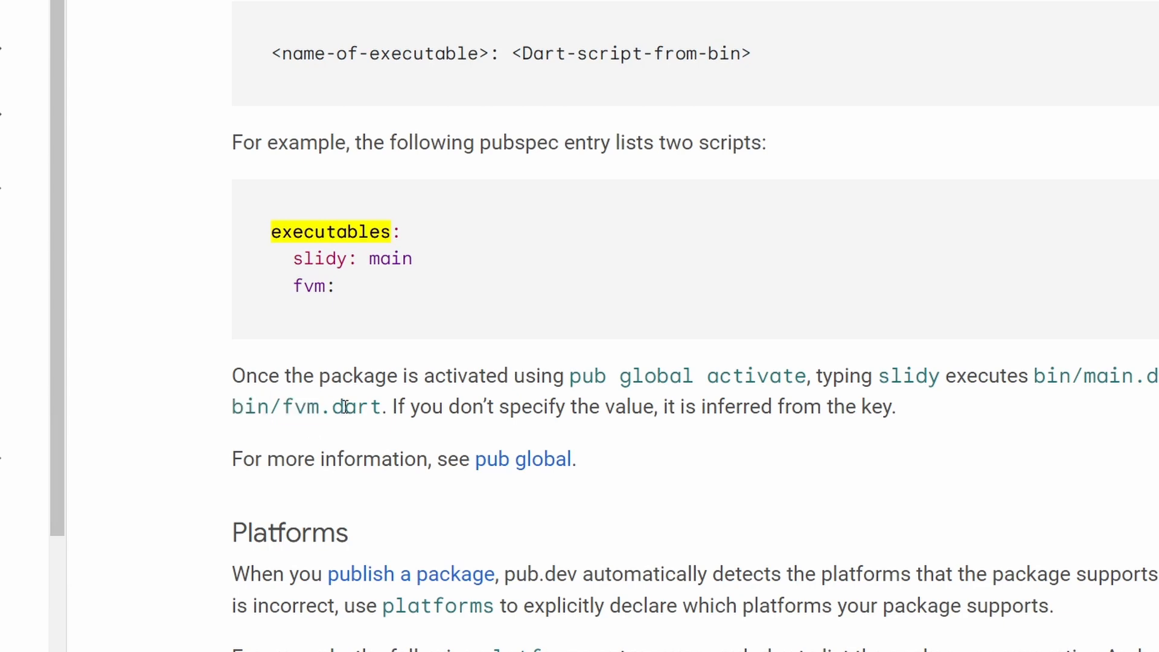
double_click(357, 407)
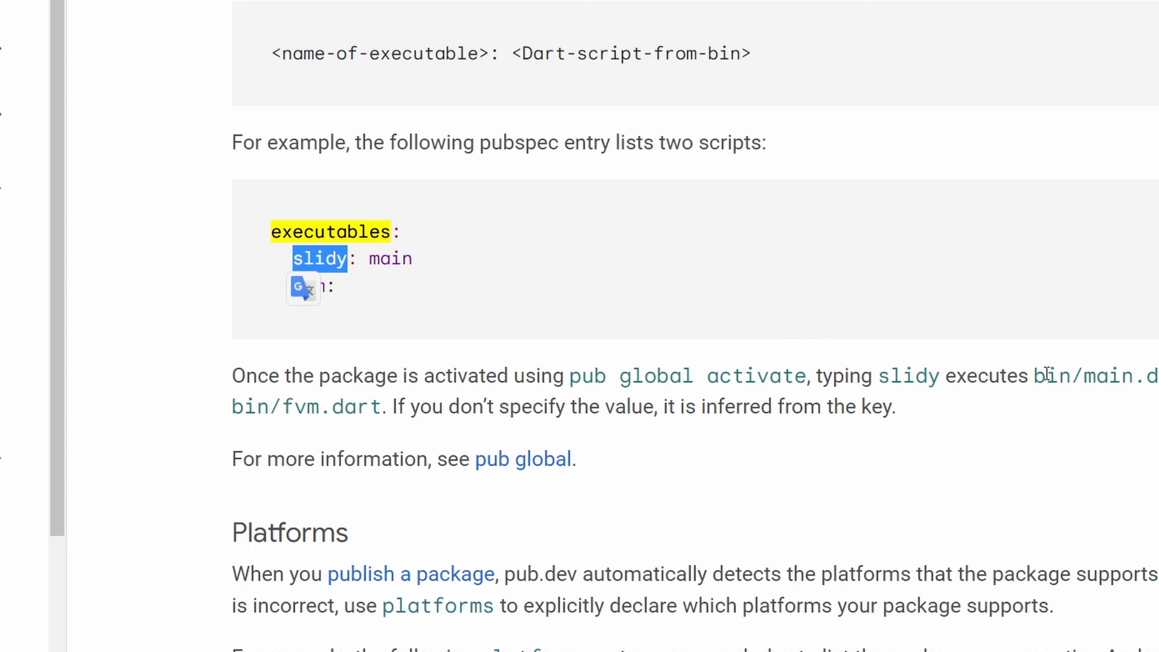
double_click(1109, 375)
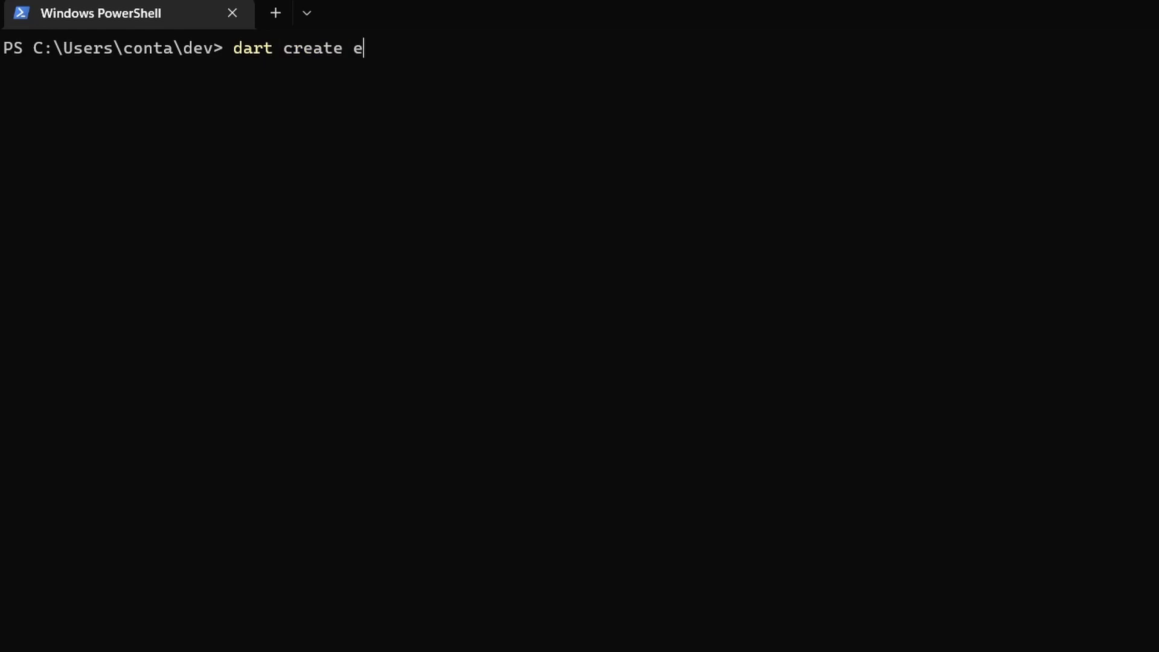
Run dart create ex_test and change into the new ex_test folder.
type("x_test")
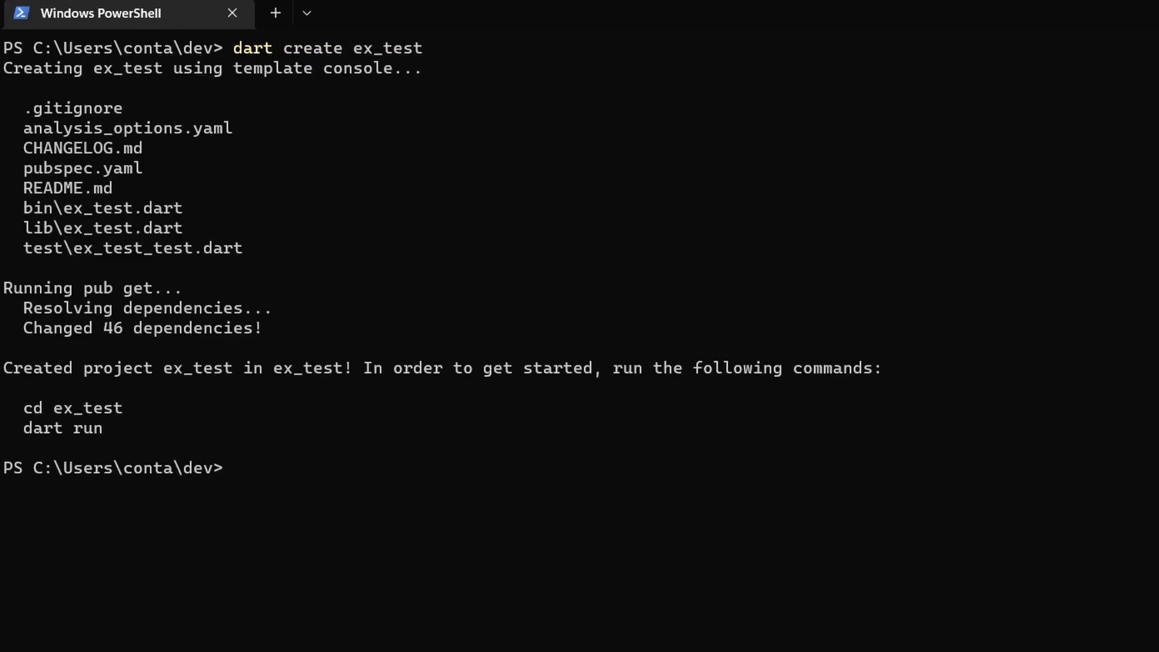
type("cd ex_te")
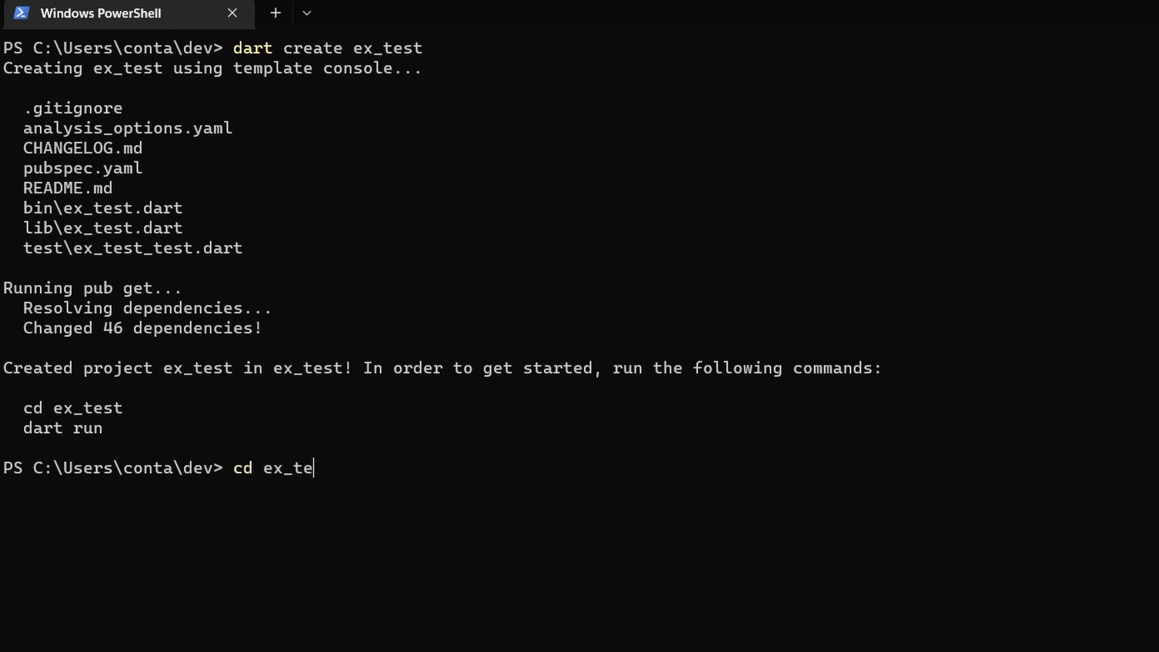
key("Enter")
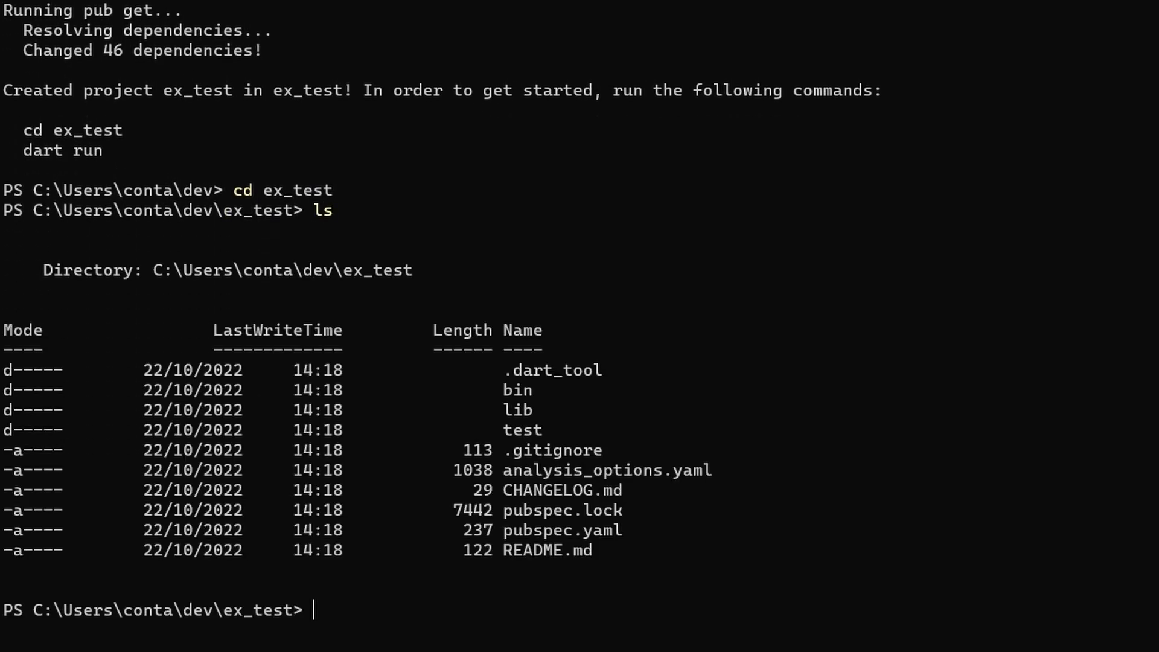
mouse_move(442, 399)
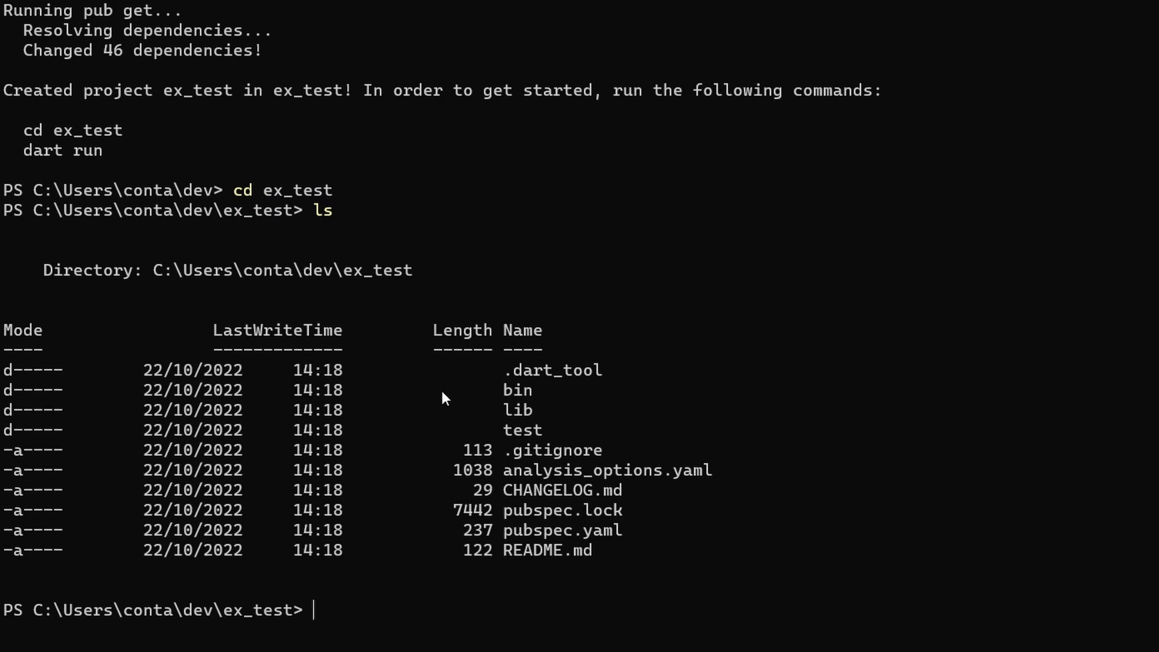
mouse_move(584, 532)
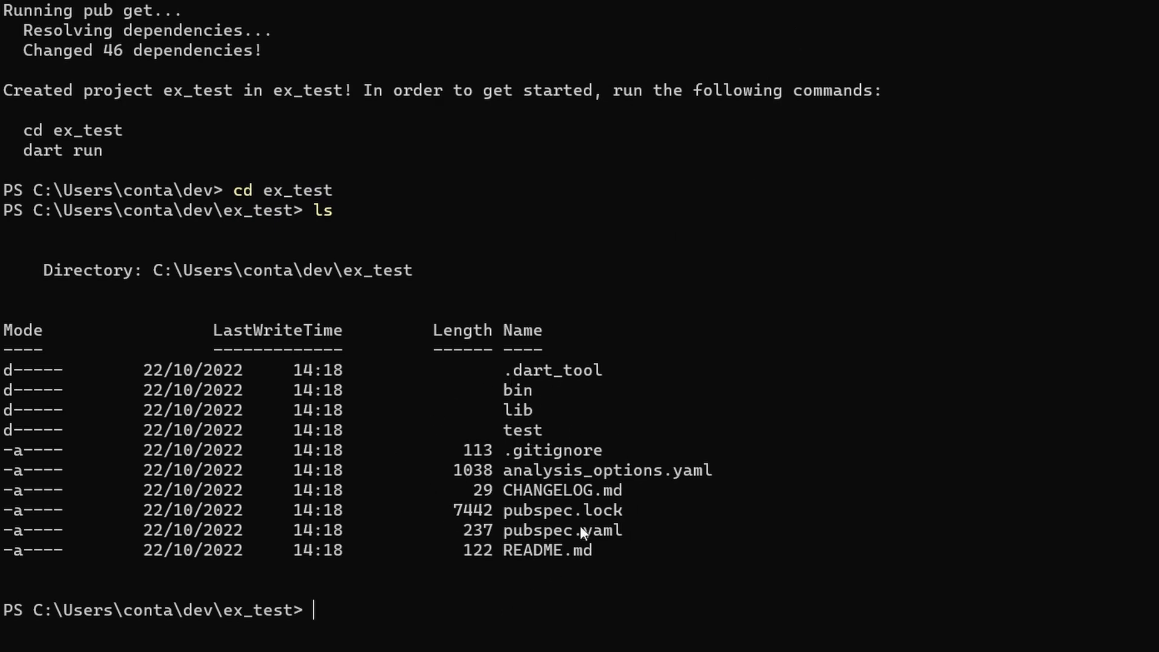
mouse_move(577, 534)
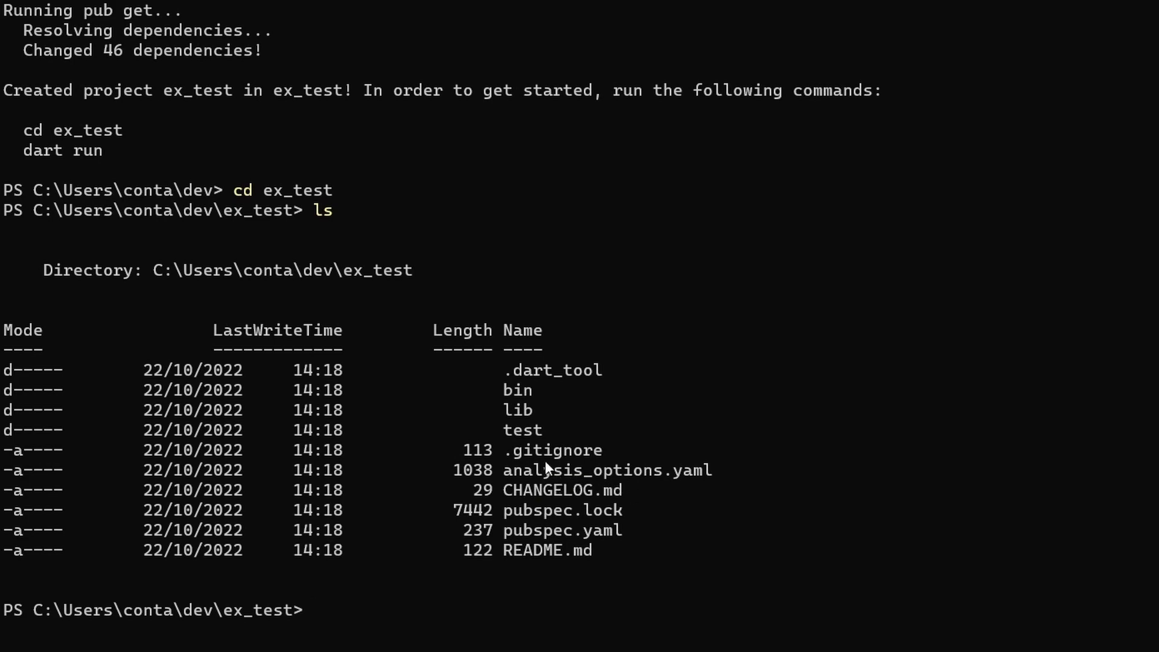
mouse_move(532, 403)
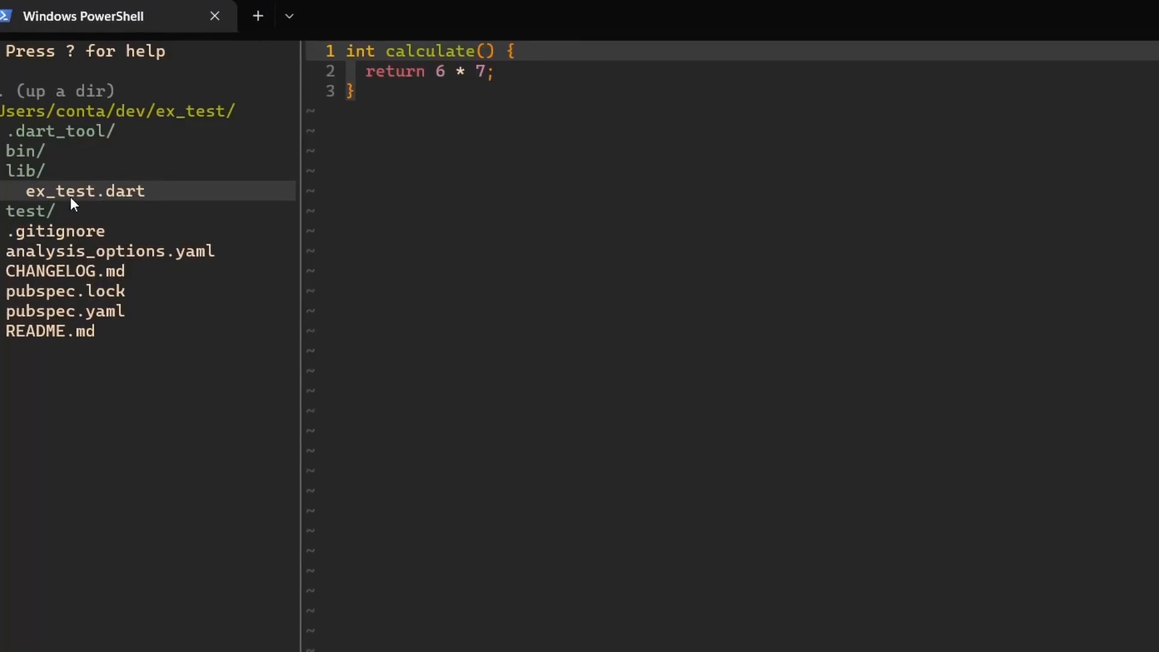
Work in Vim on the bin/ex_test2.dart entry script printing Hello world 2.
key("ctrl+a")
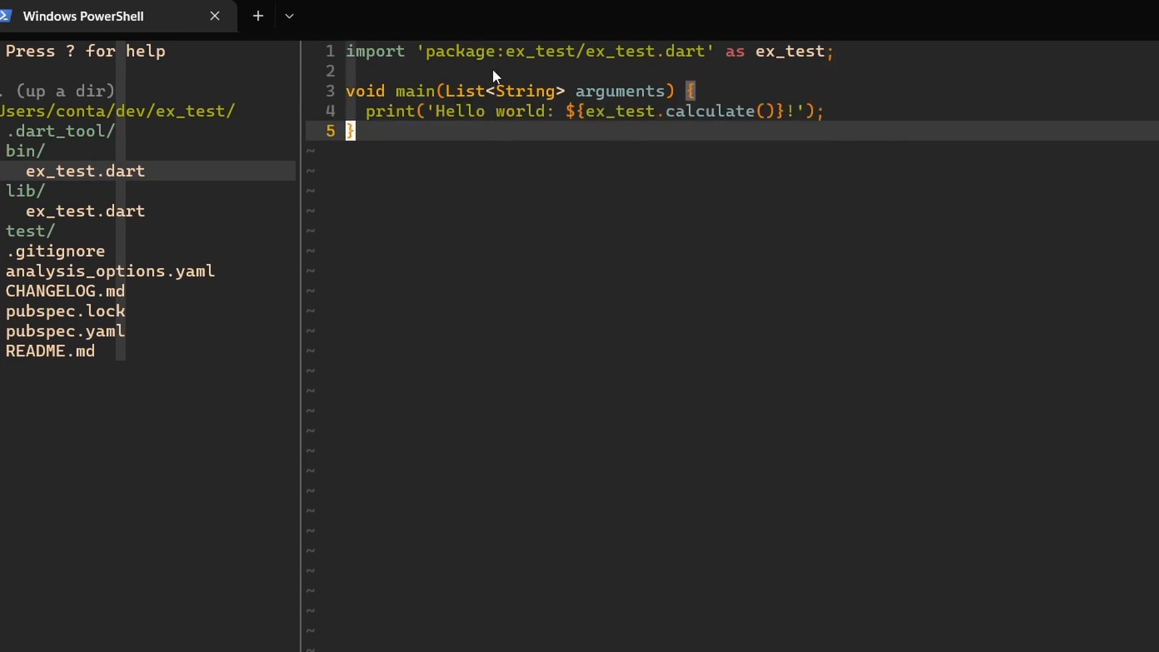
mouse_move(488, 57)
type(" 2")
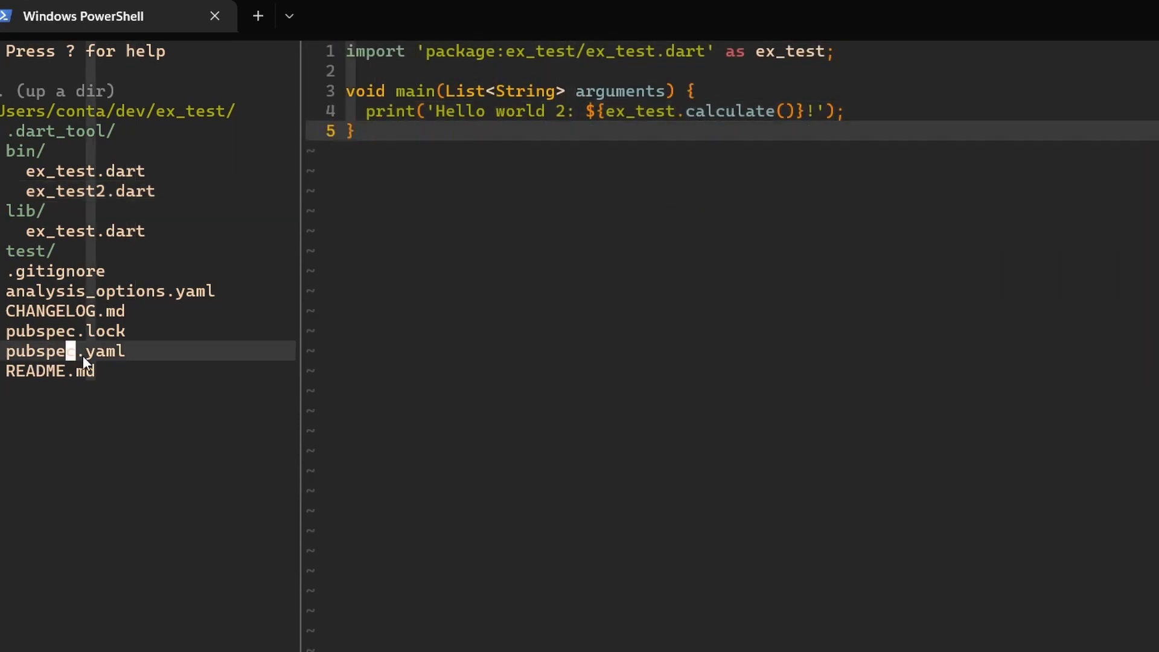
In pubspec.yaml, replace the comment line with an executables: section and an ex_test entry.
left_click(65, 352)
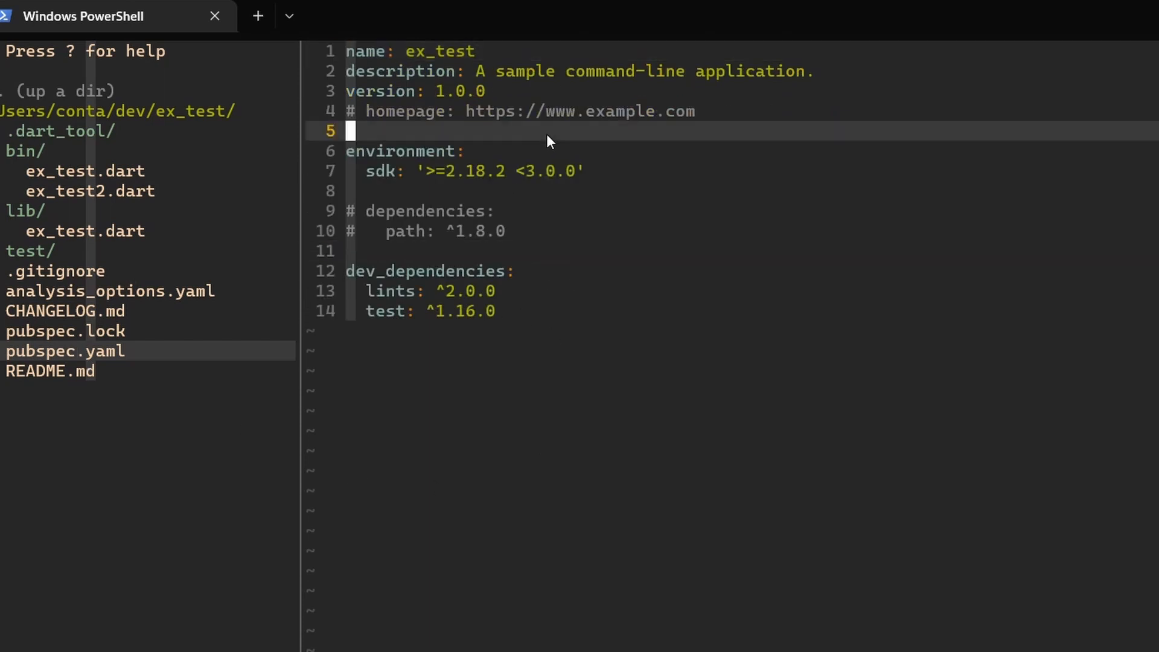
type("#")
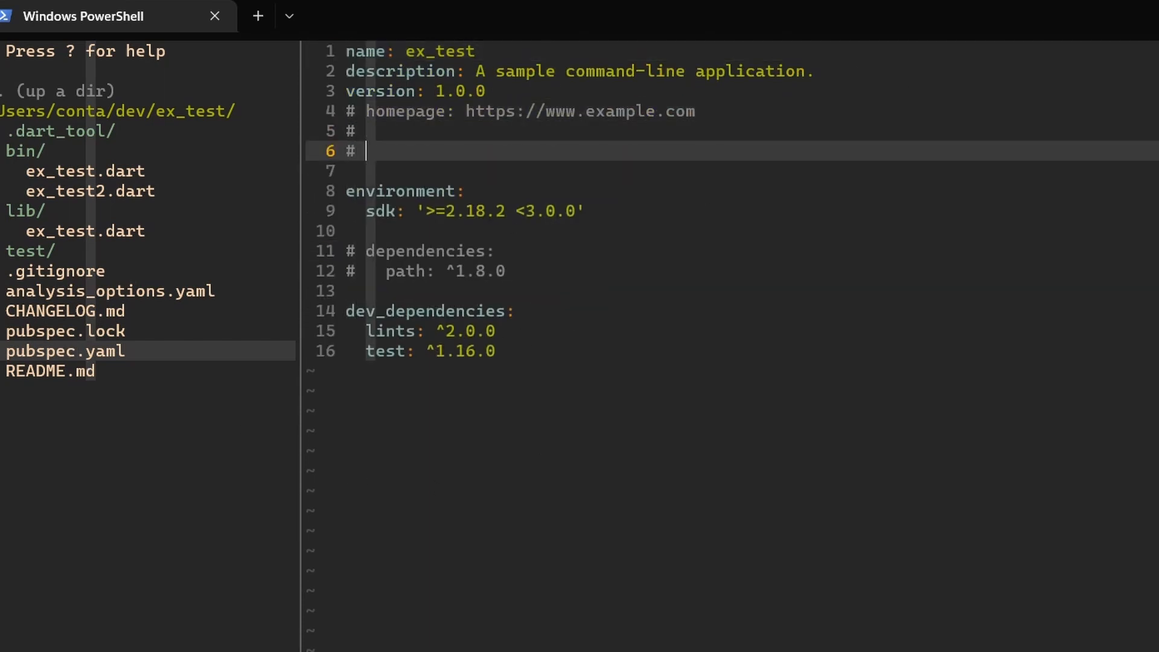
type("executables:")
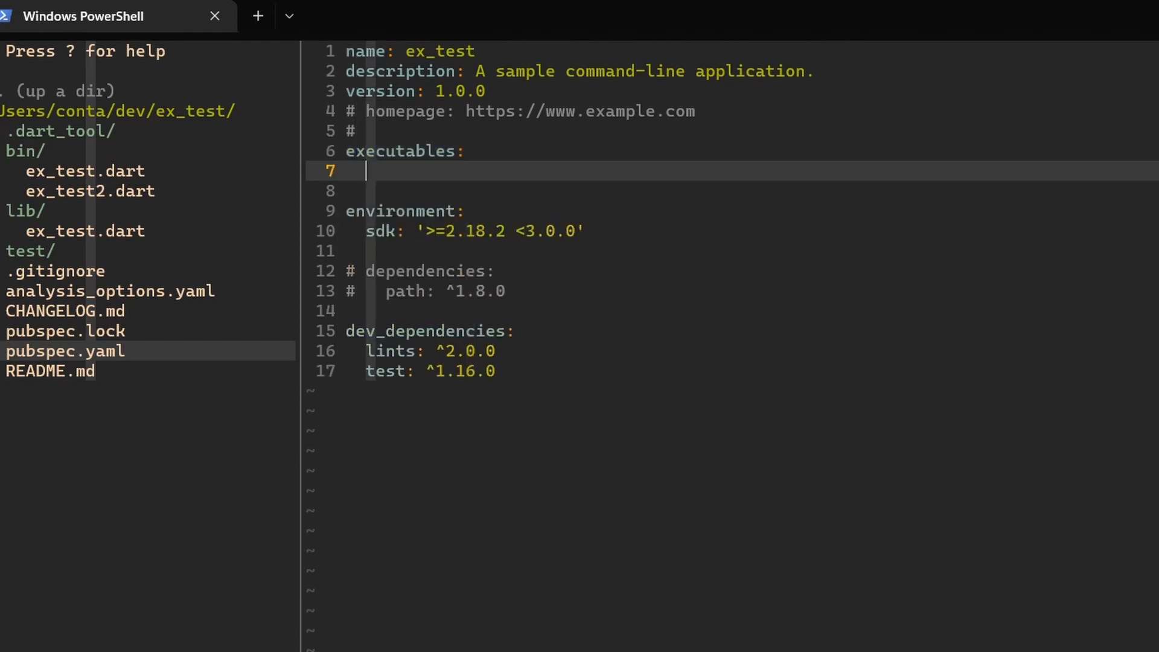
type("ex_test:")
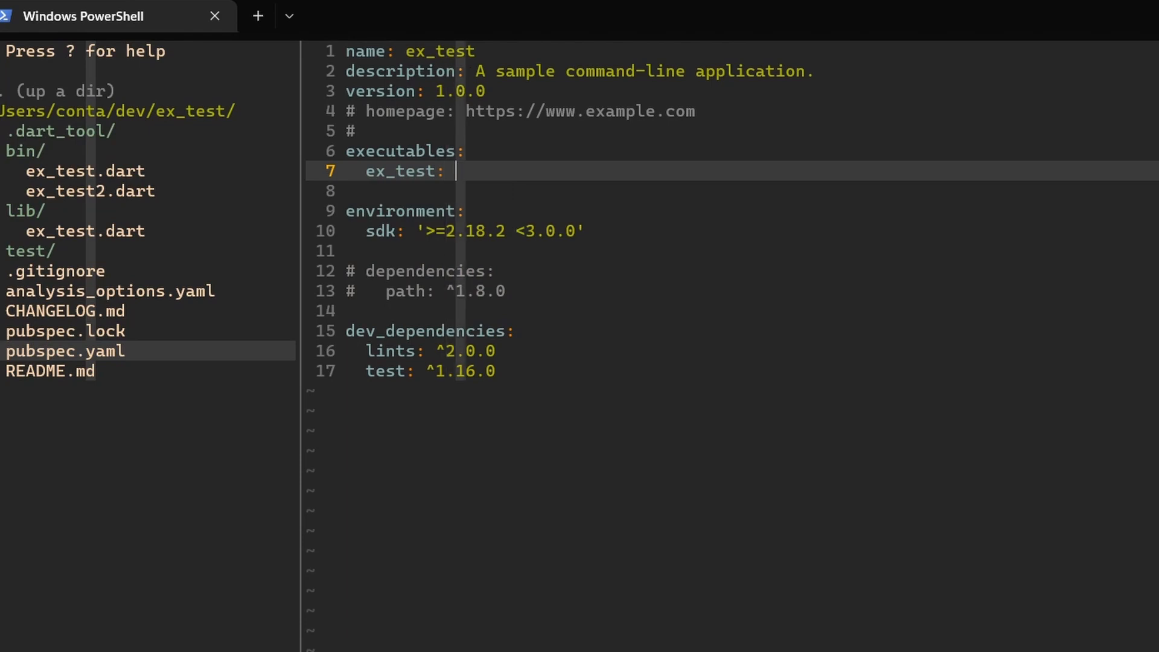
Complete the entries 'ex_test: ex_test' and 'ex_test2:' under executables.
type("ex_test")
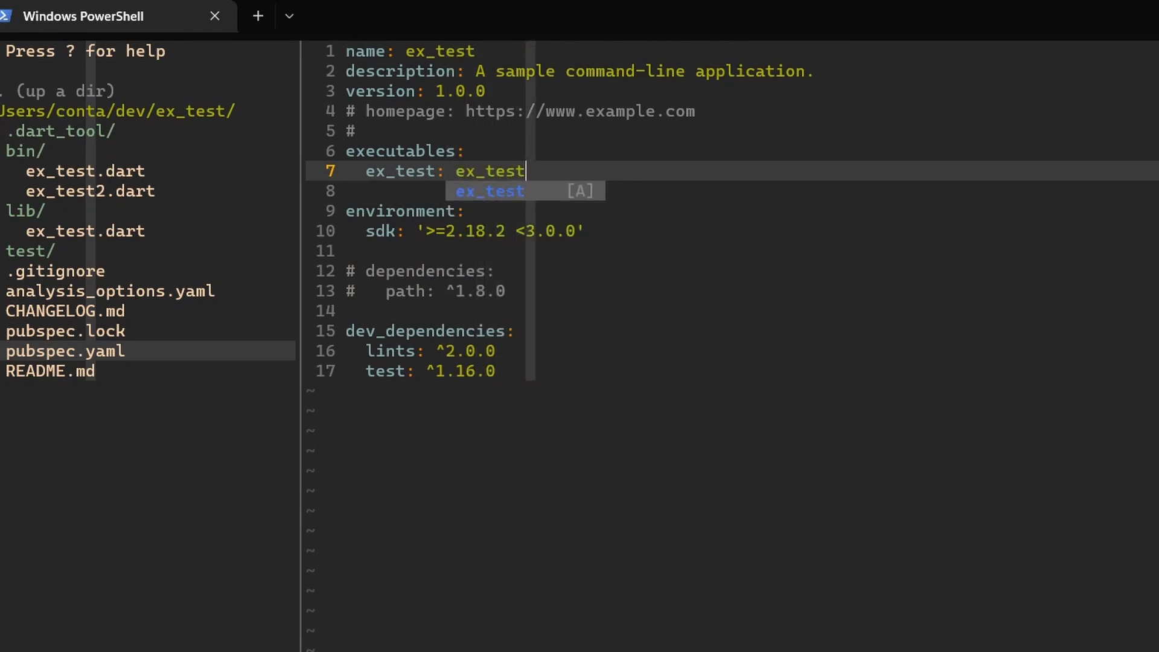
type("ex")
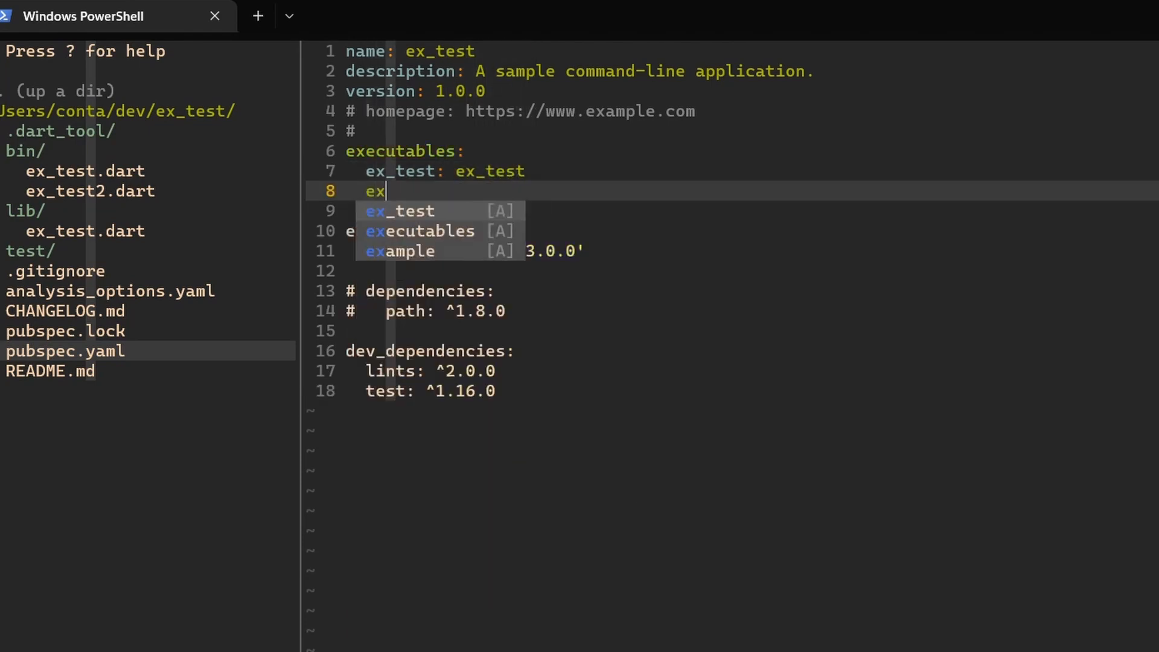
type("_test2:")
type("dart pub")
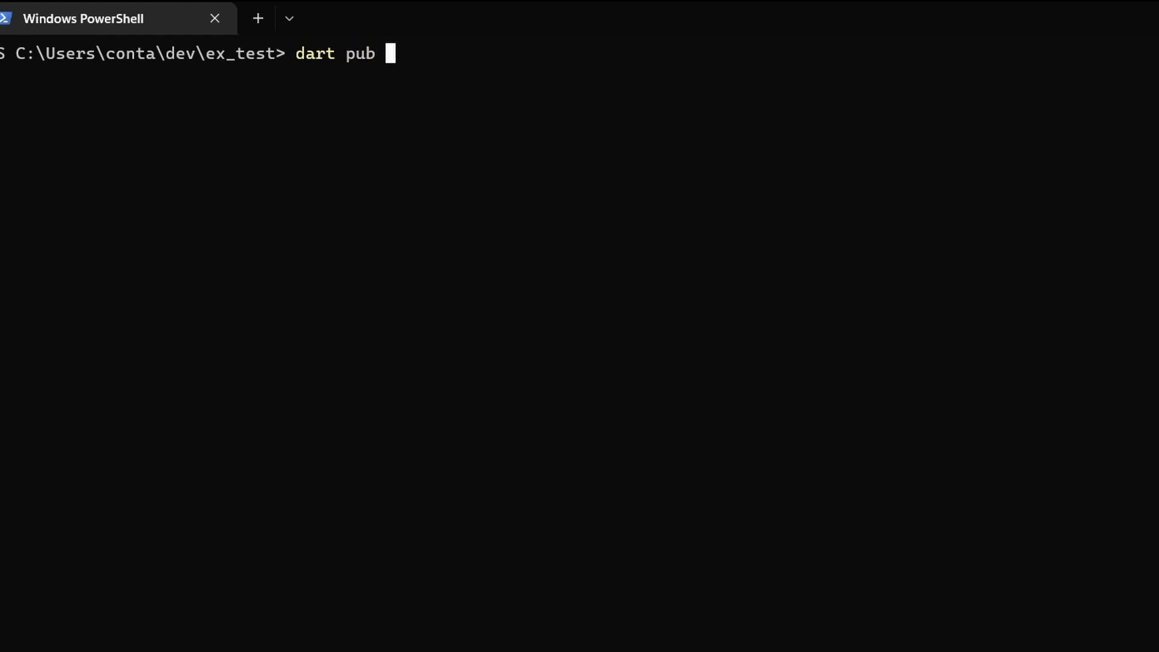
Run 'dart pub global activate --source path .' and review the activation path in its output.
type("global activate --source")
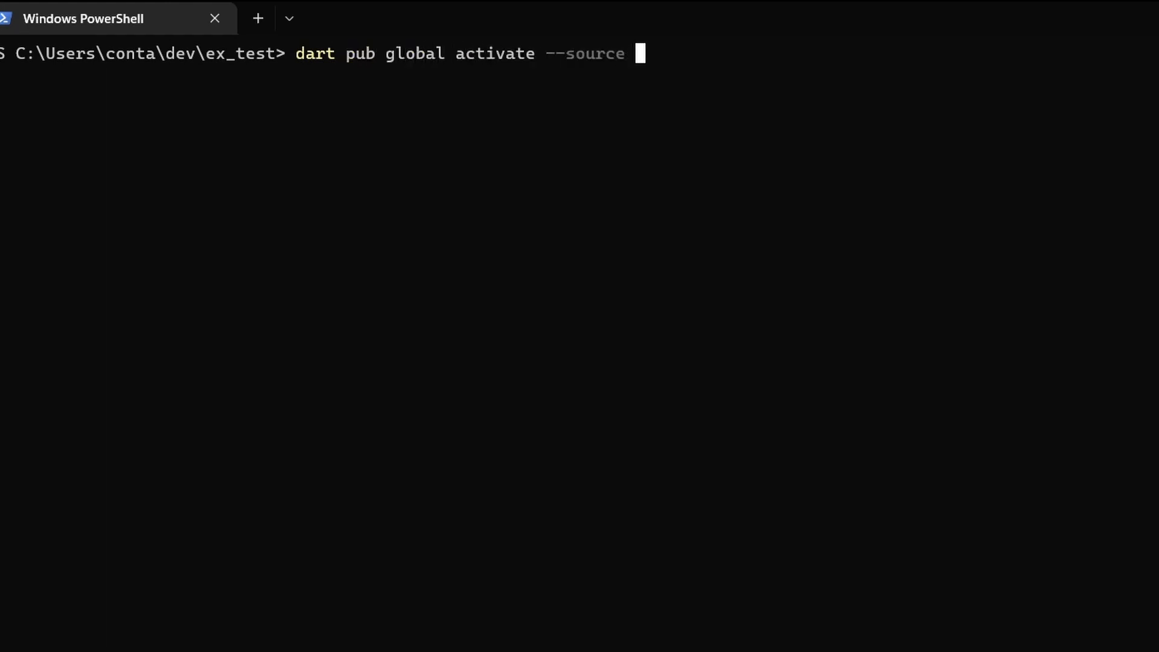
type("path .")
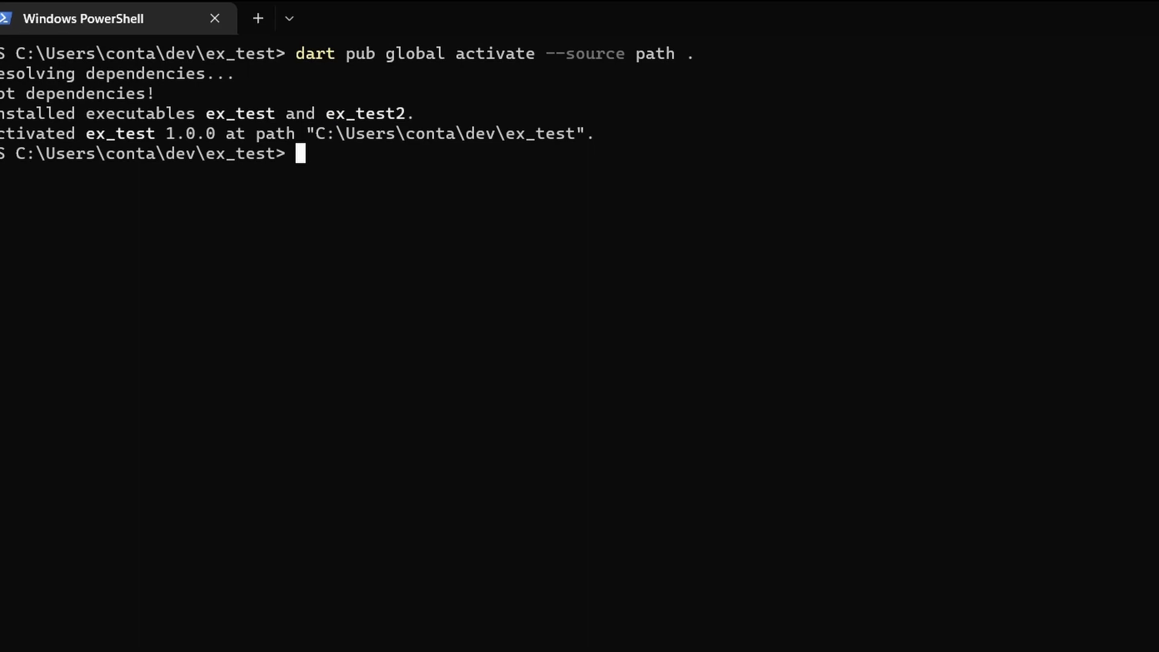
mouse_move(126, 118)
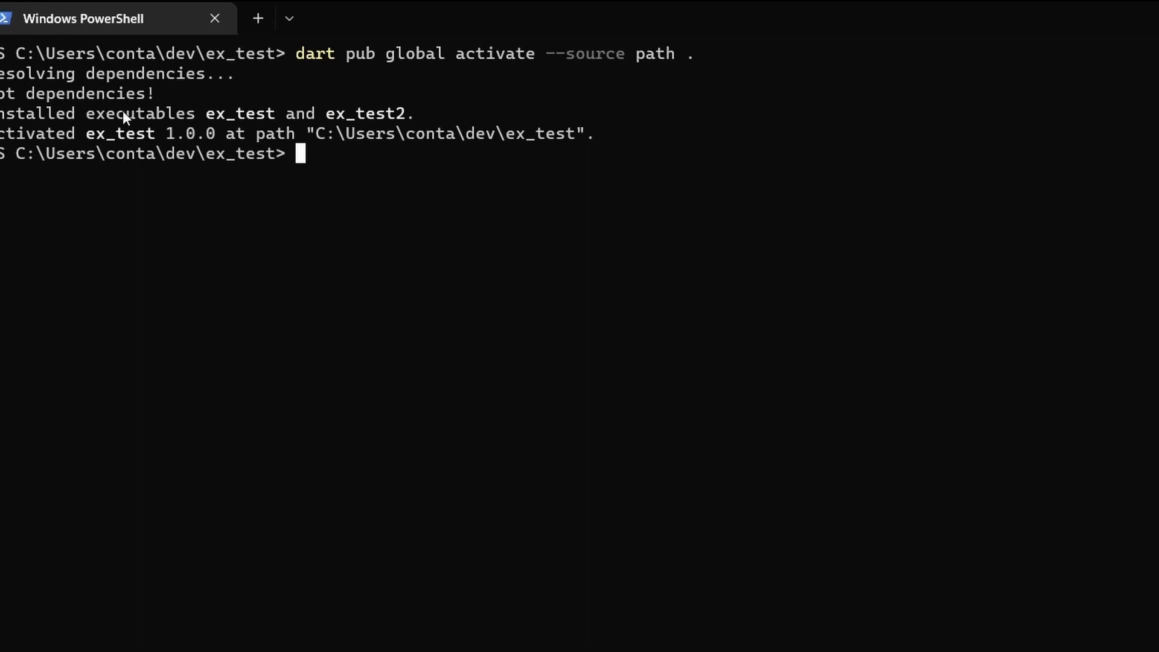
mouse_move(19, 88)
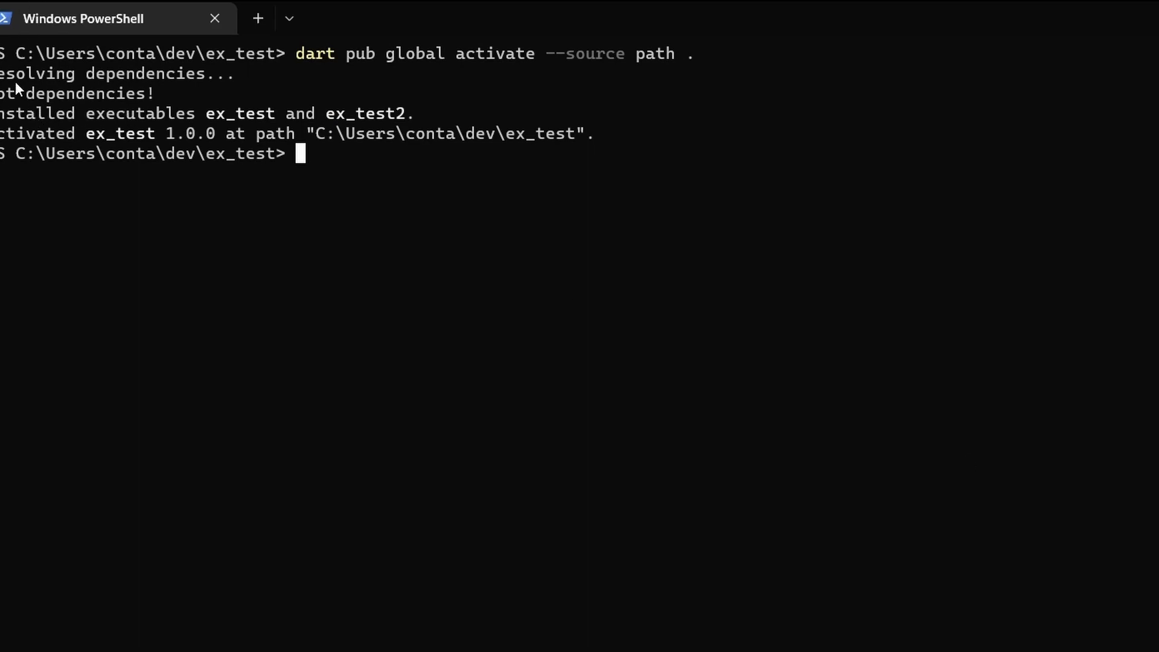
left_click_drag(11, 73, 185, 73)
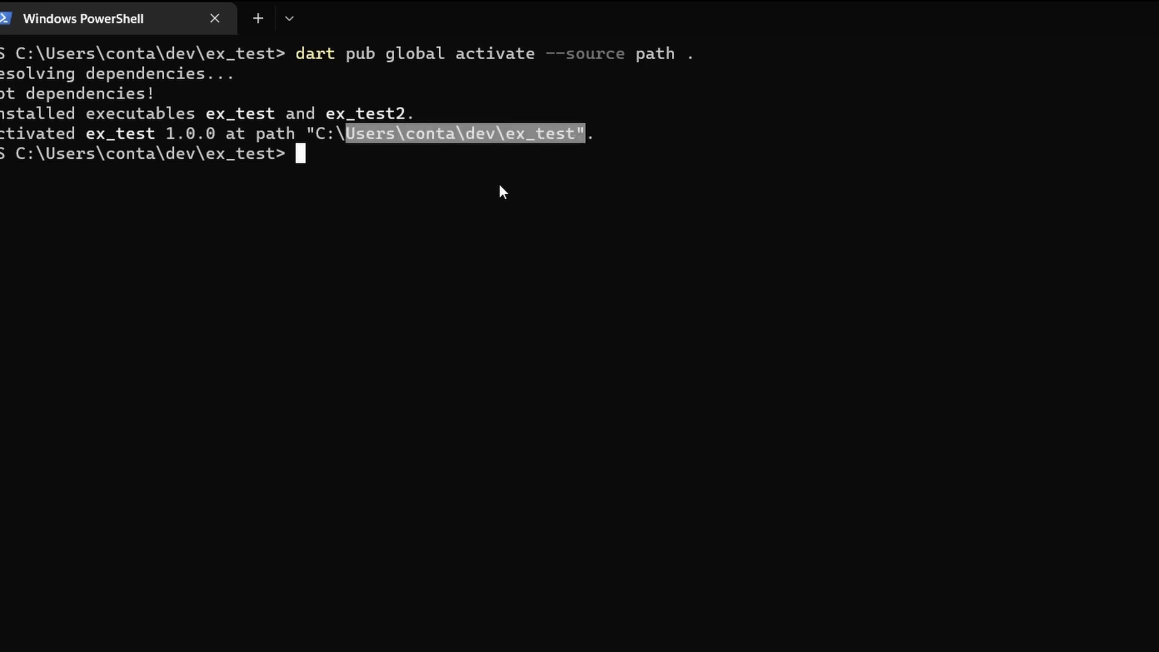
left_click(465, 187)
type("ex_test")
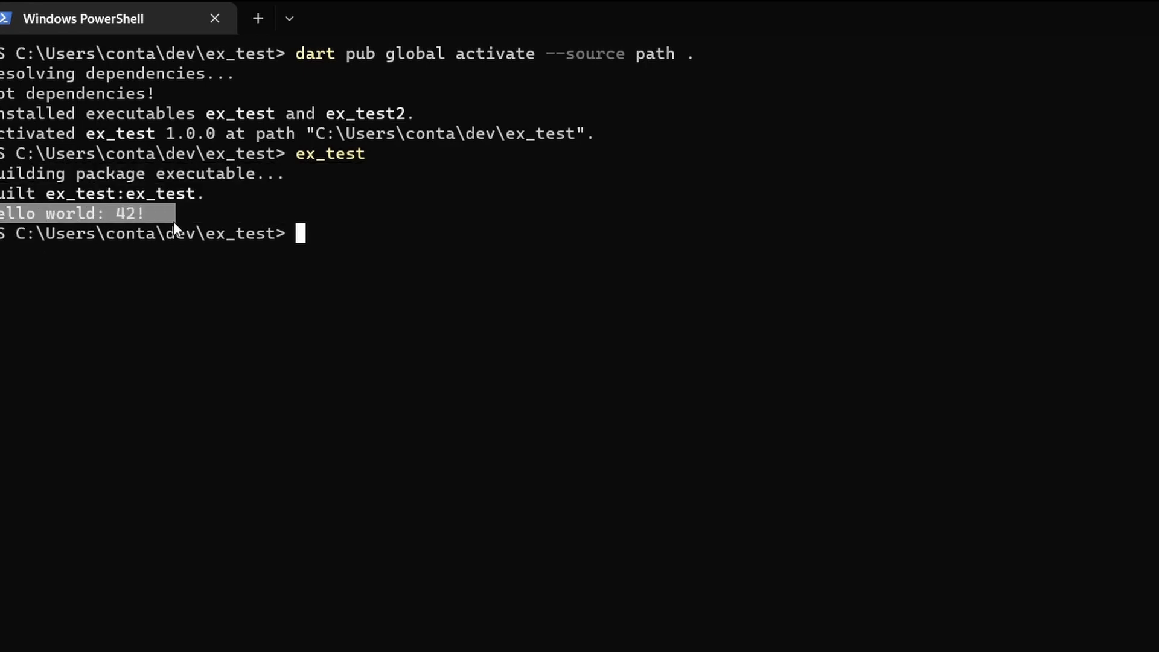
Run ex_test2 so it builds and prints Hello world 2: 42!
left_click(292, 288)
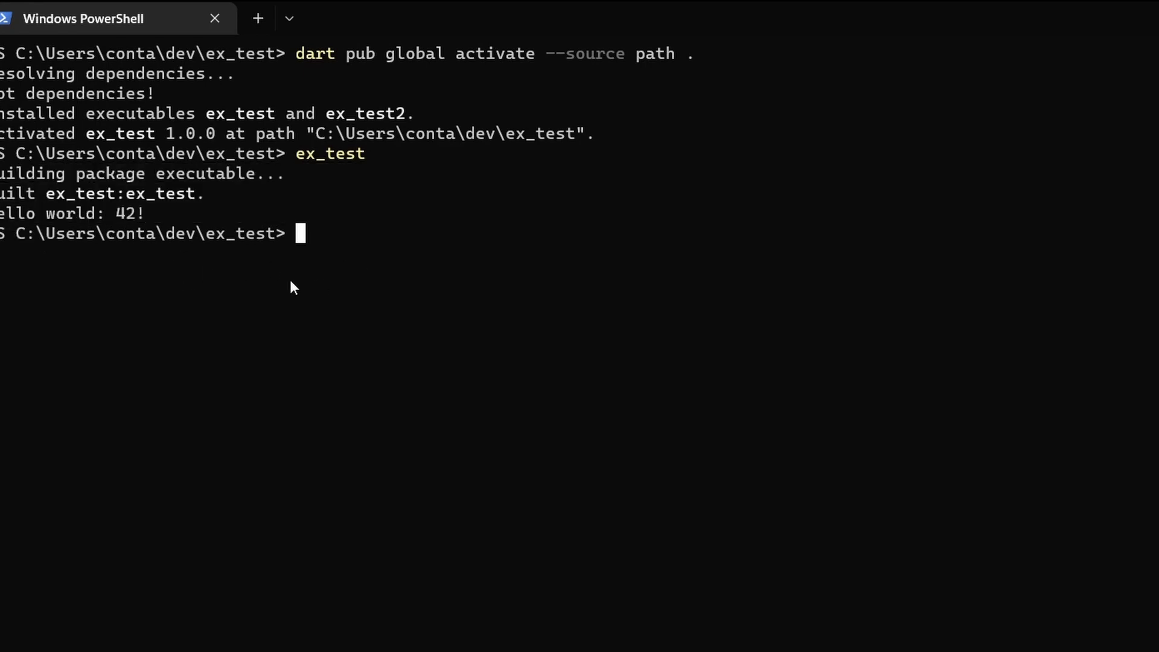
type("e")
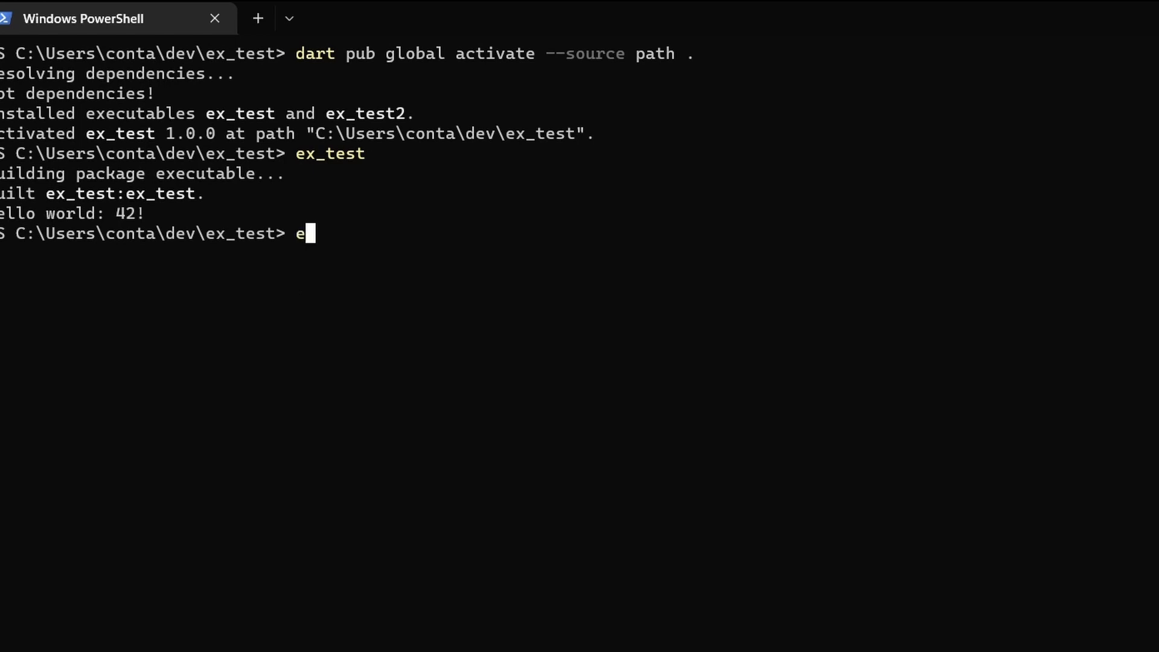
type("x_test2")
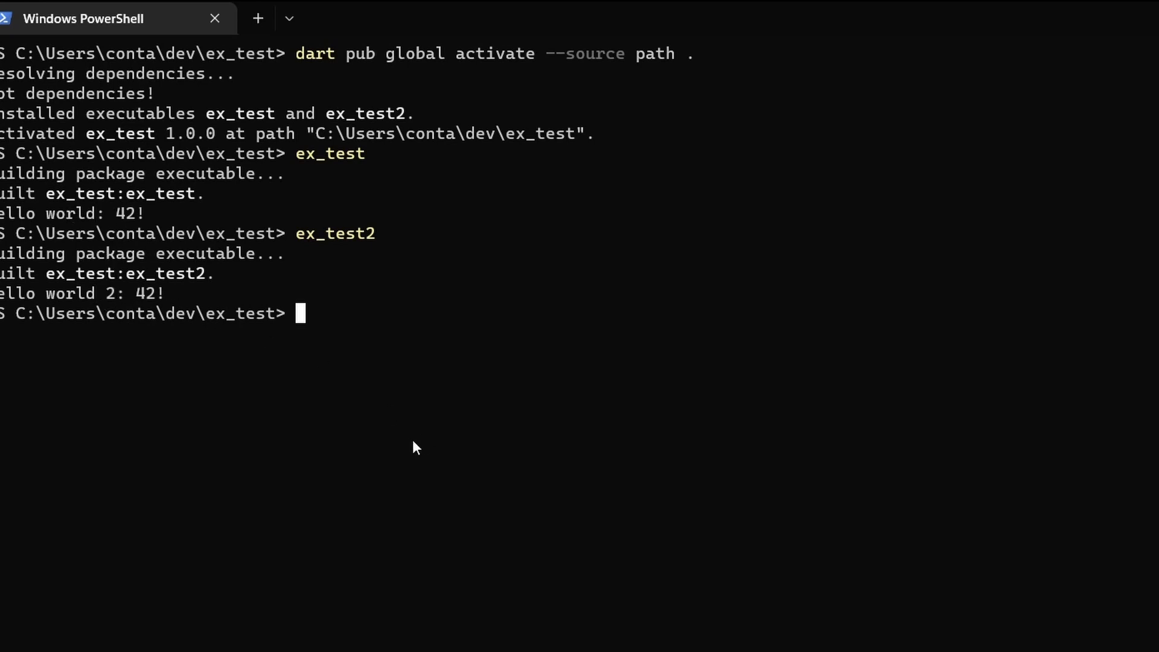
Run 'cd \' to reach C:\ and run ex_test there, printing Hello world: 42!
type("cd")
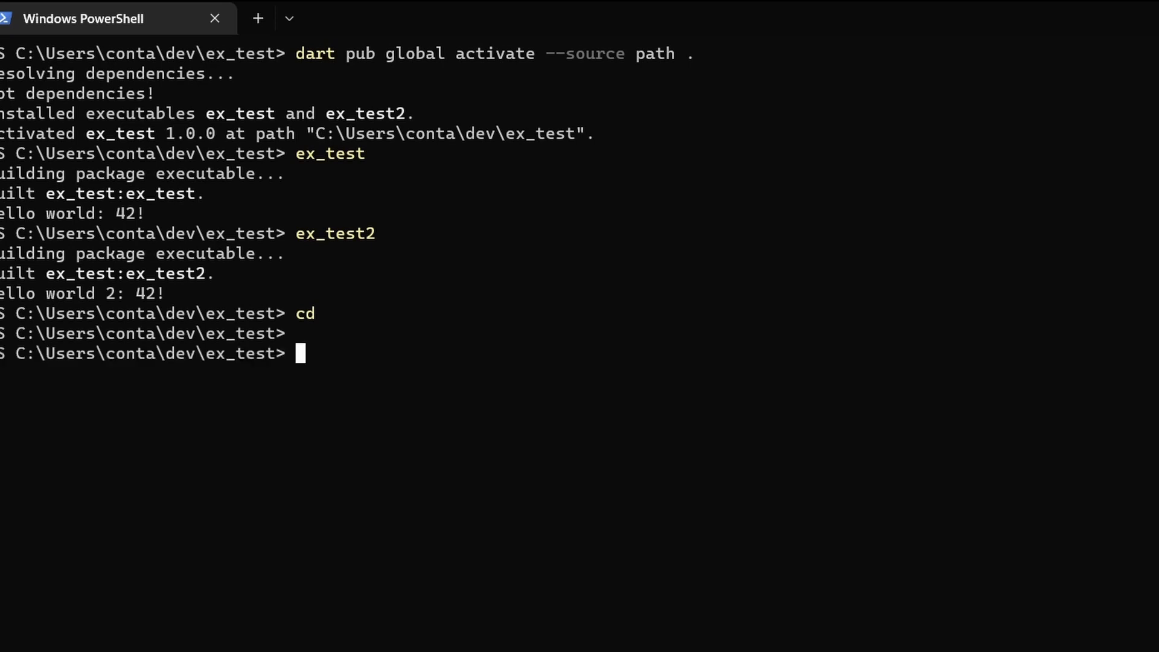
type("cd \\")
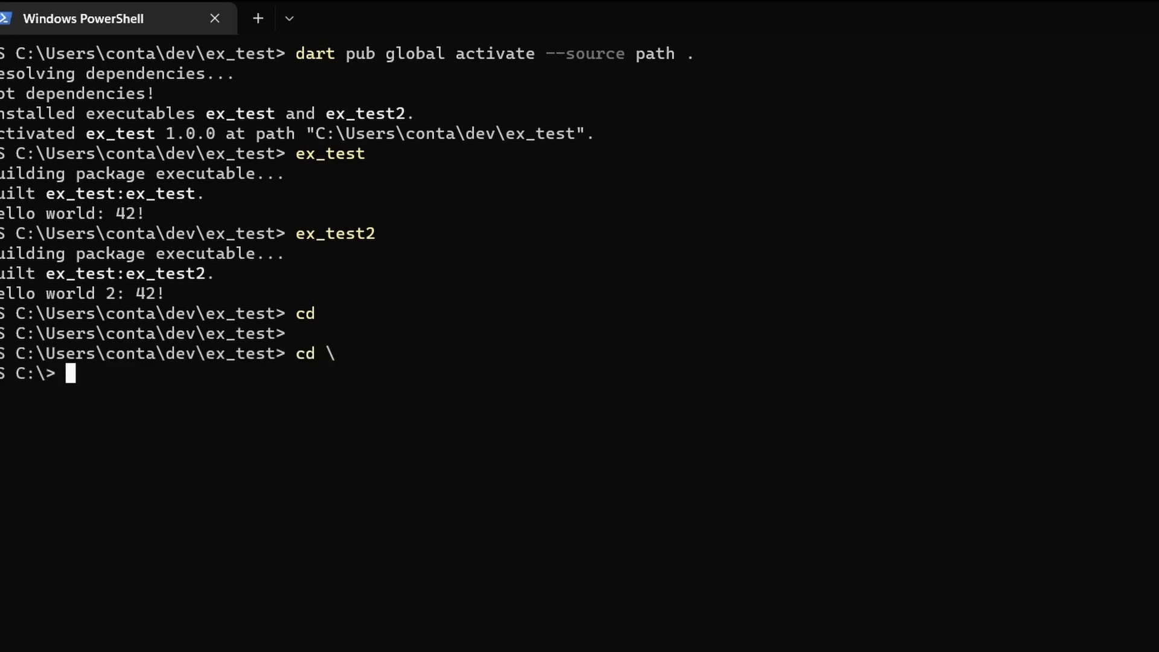
type("ex_test")
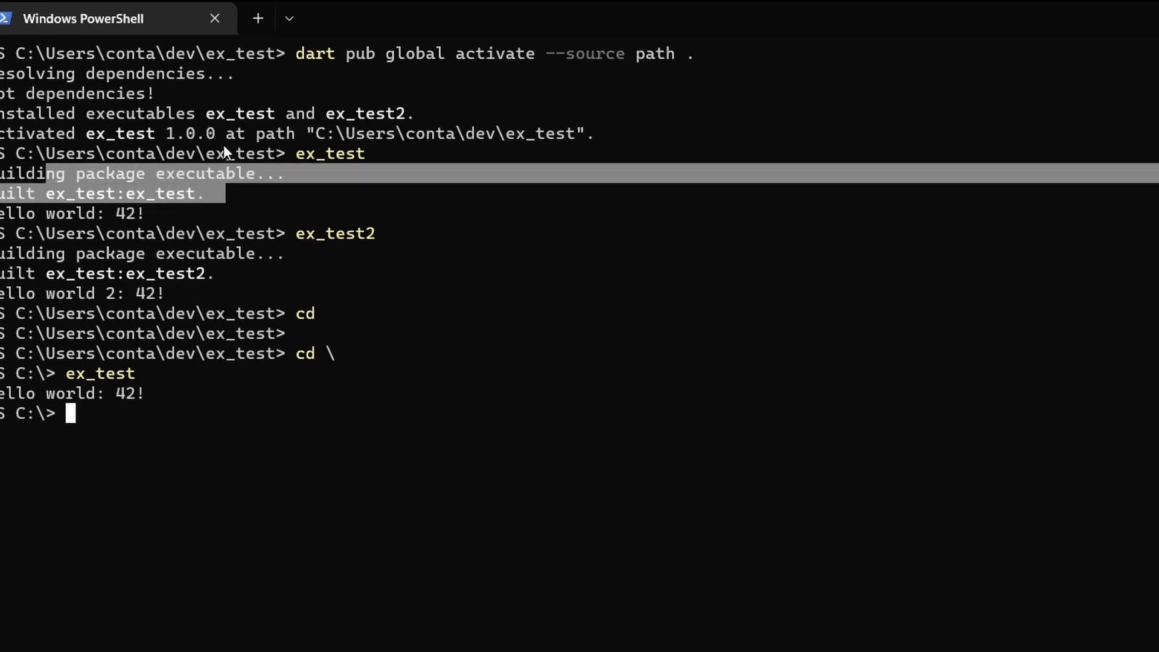
mouse_move(274, 510)
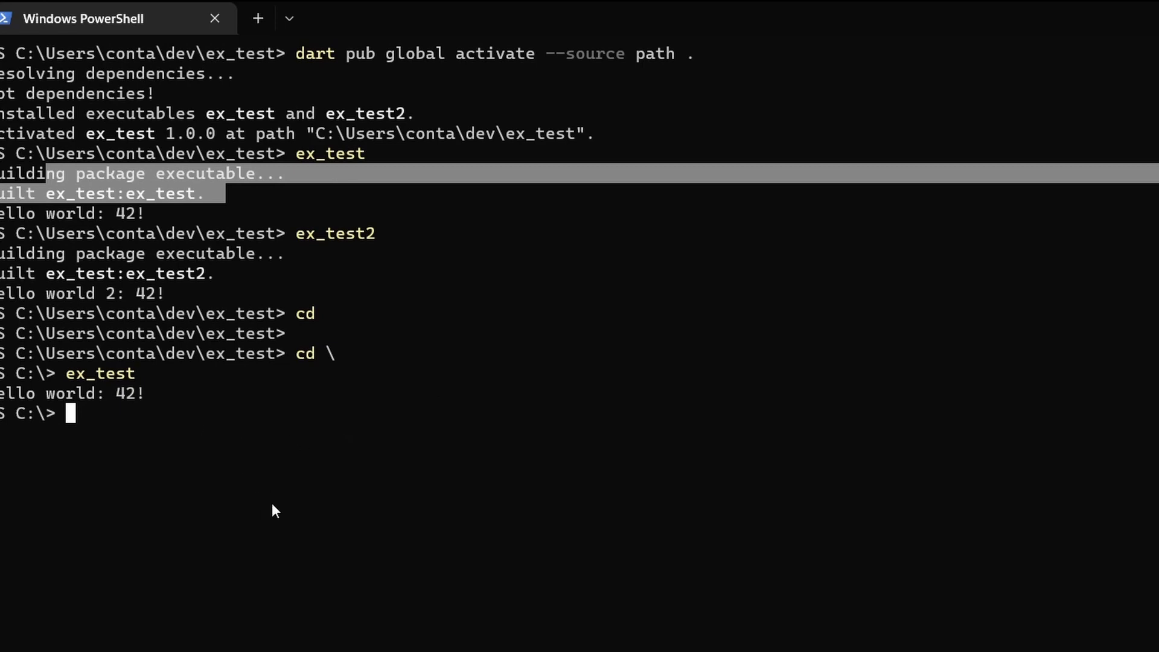
type("ex")
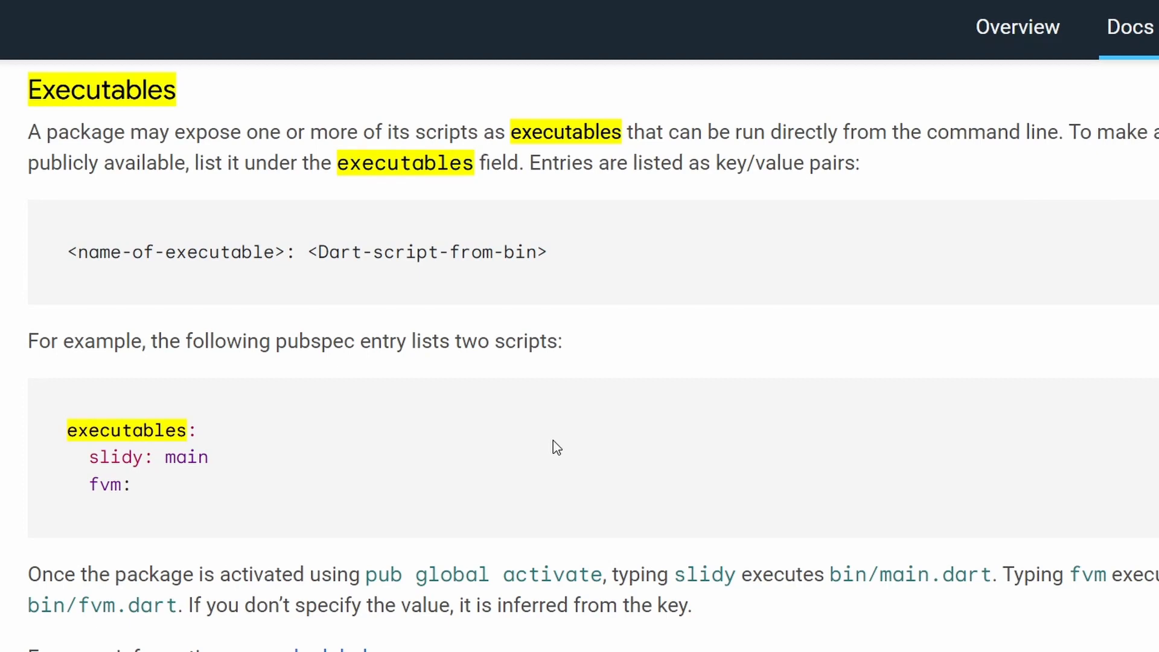
mouse_move(642, 459)
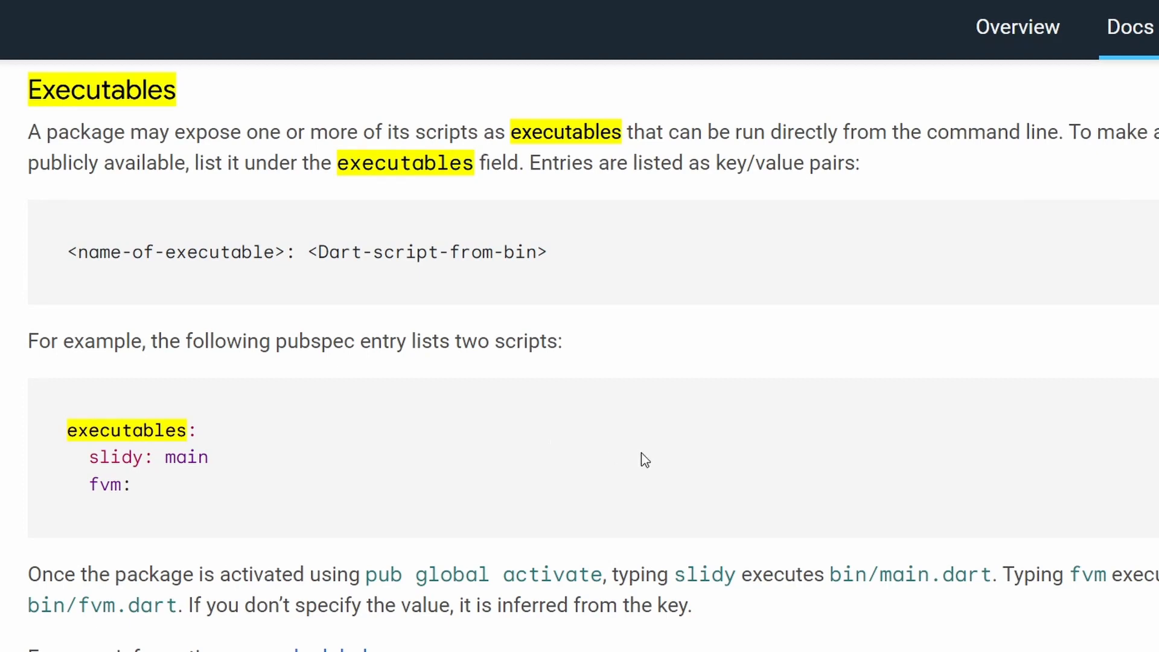
mouse_move(784, 491)
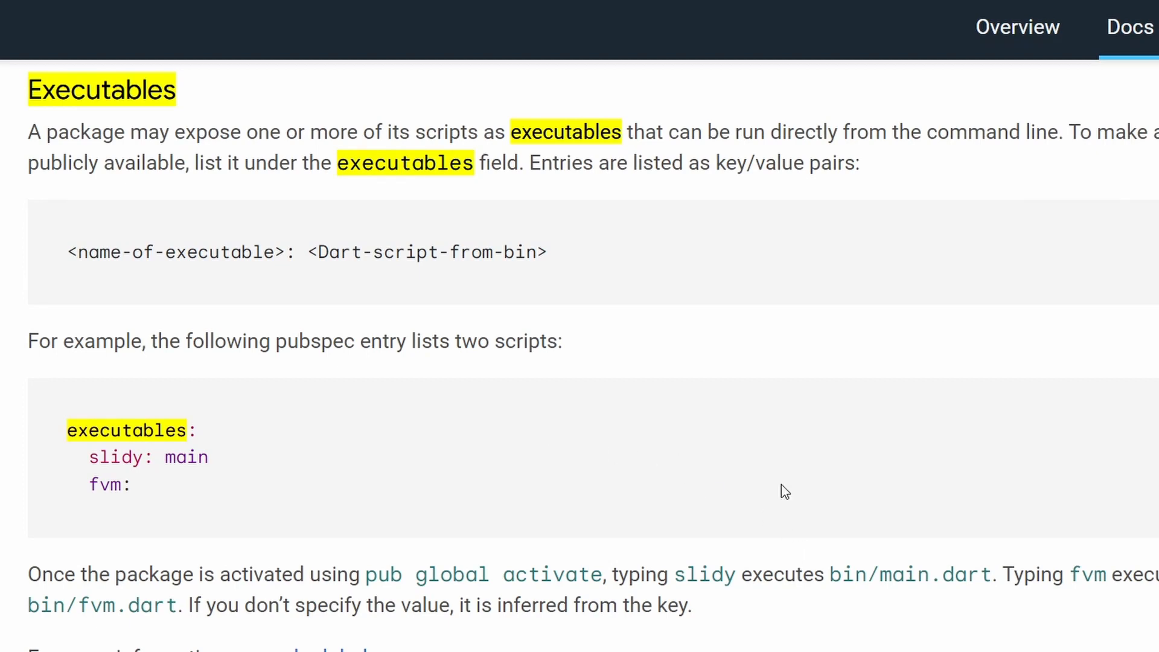
mouse_move(778, 484)
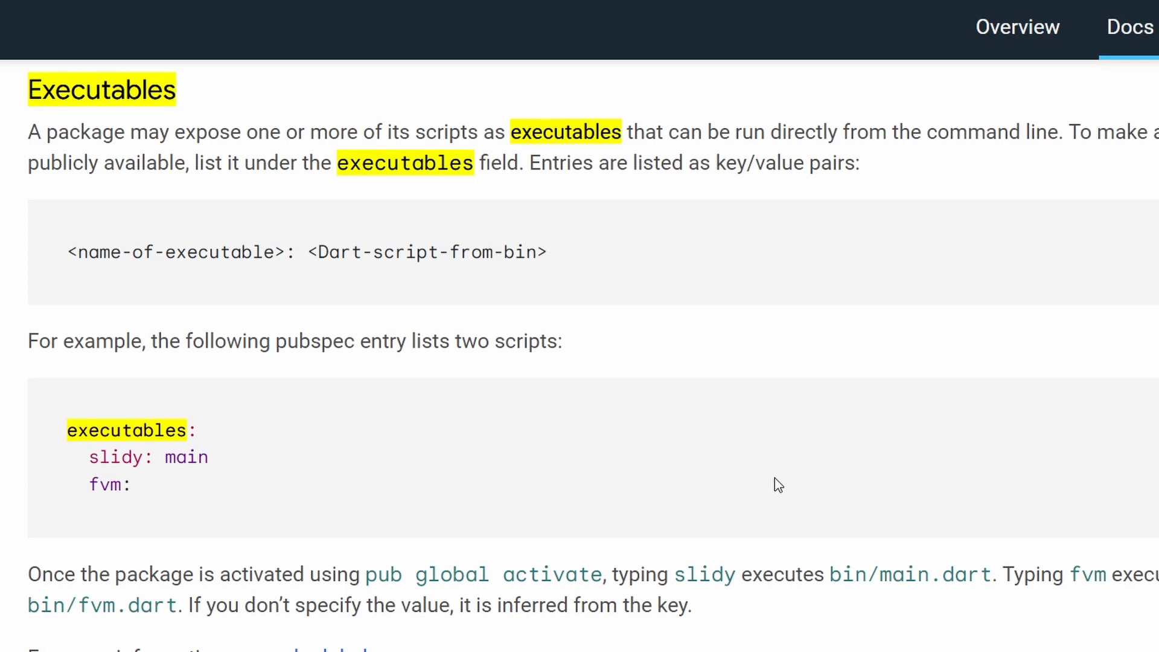